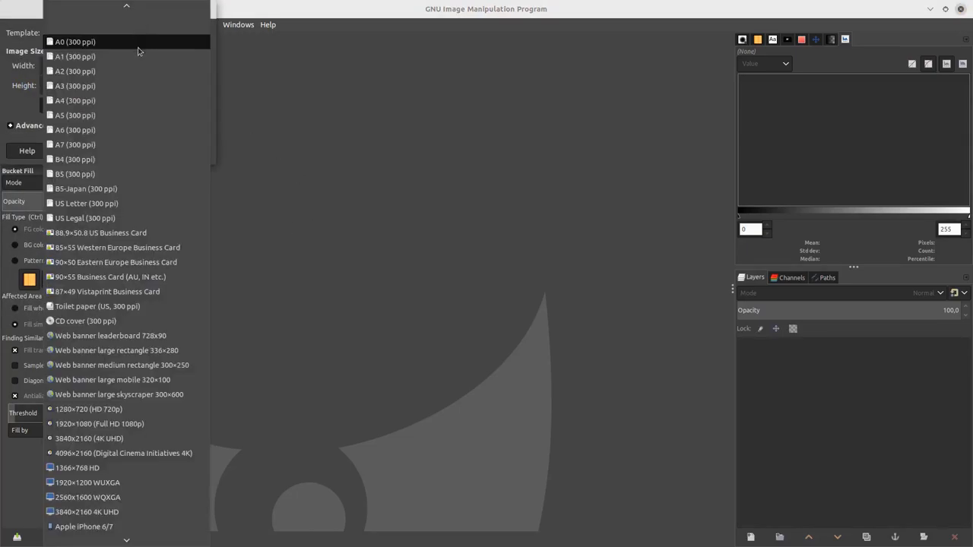
# Step: Create a blank A4 page at 300 ppi from the template list
pyautogui.click(76, 85)
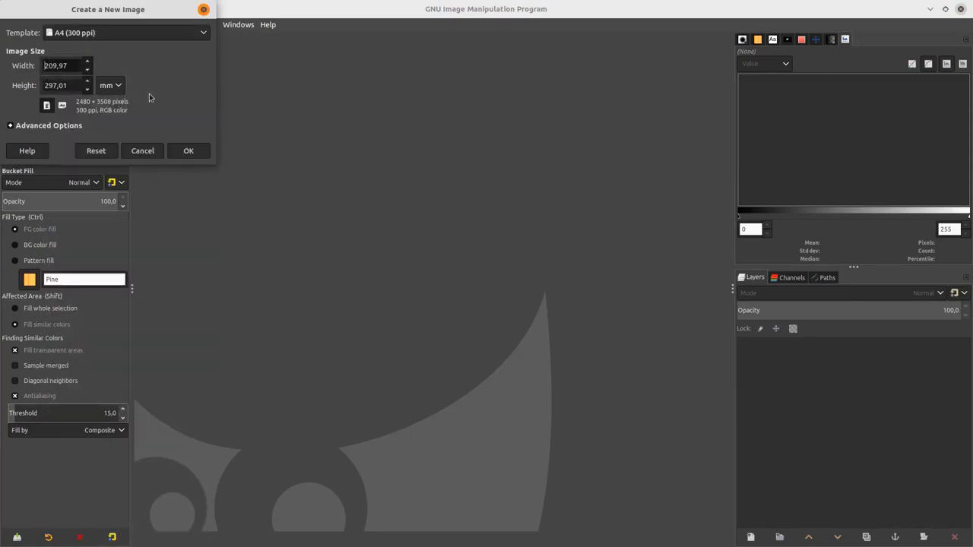
pyautogui.click(189, 150)
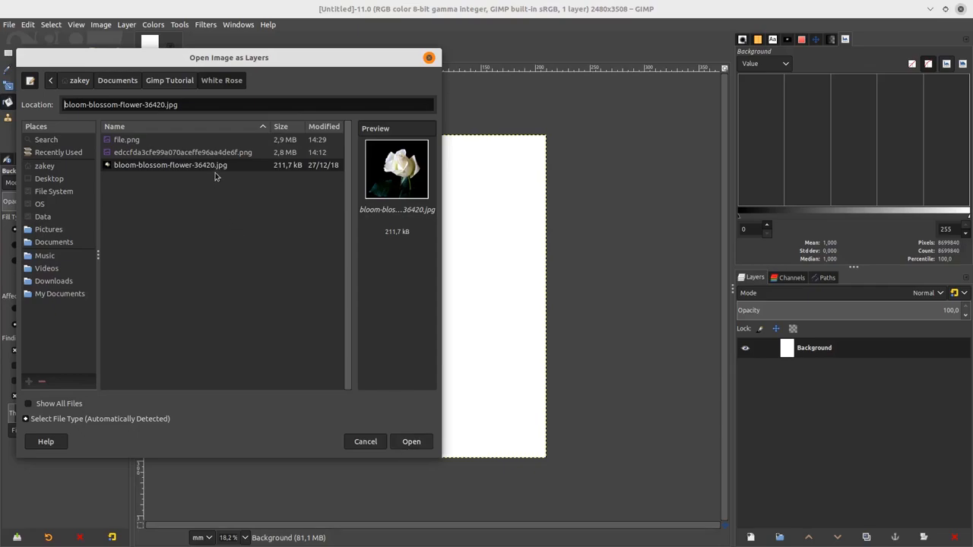
pyautogui.moveTo(220, 171)
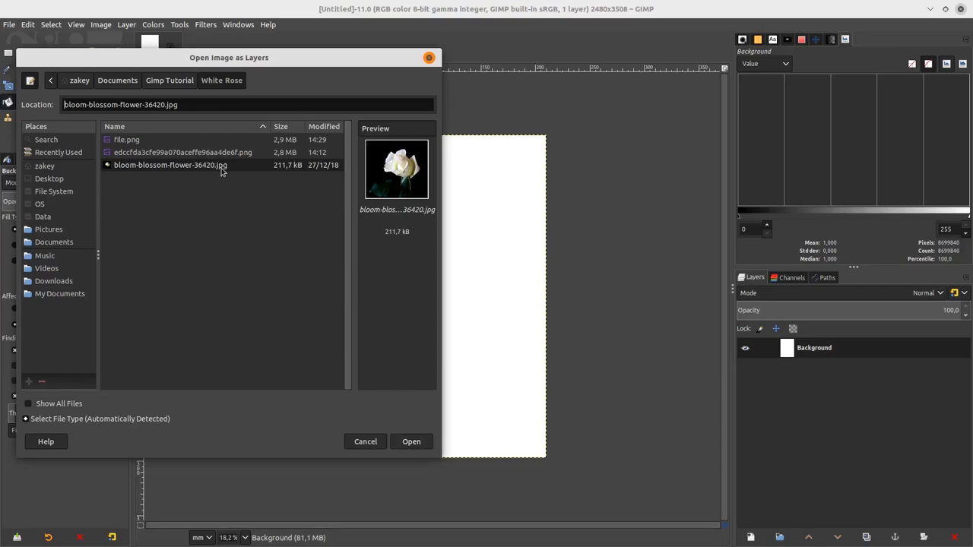
# Step: Add bloom-blossom-flower-36420.jpg as a new layer over the A4 page
pyautogui.click(410, 441)
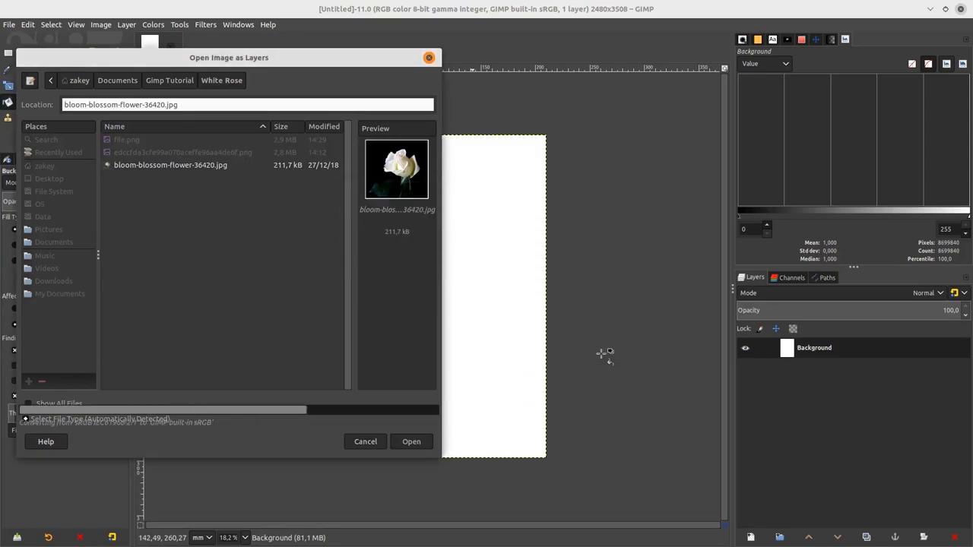
pyautogui.click(411, 441)
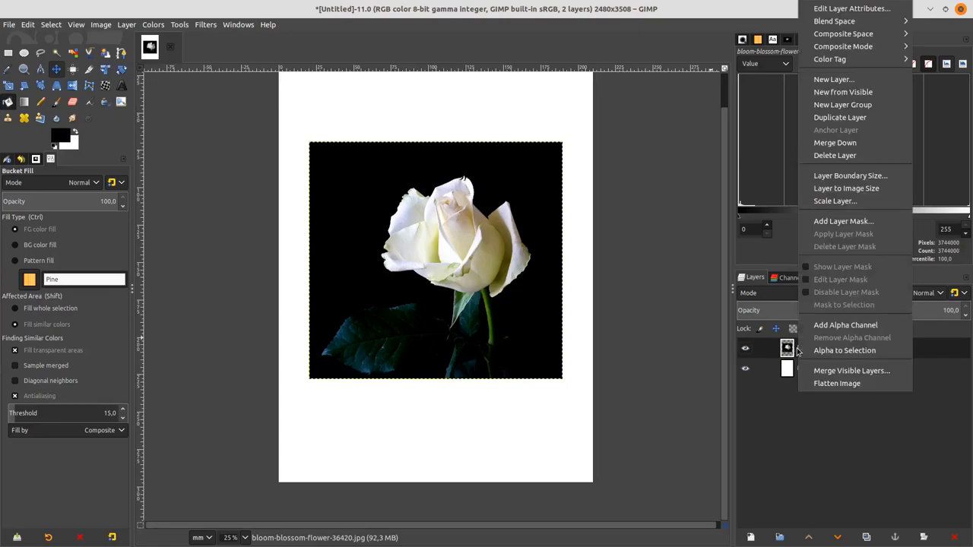
pyautogui.moveTo(846, 189)
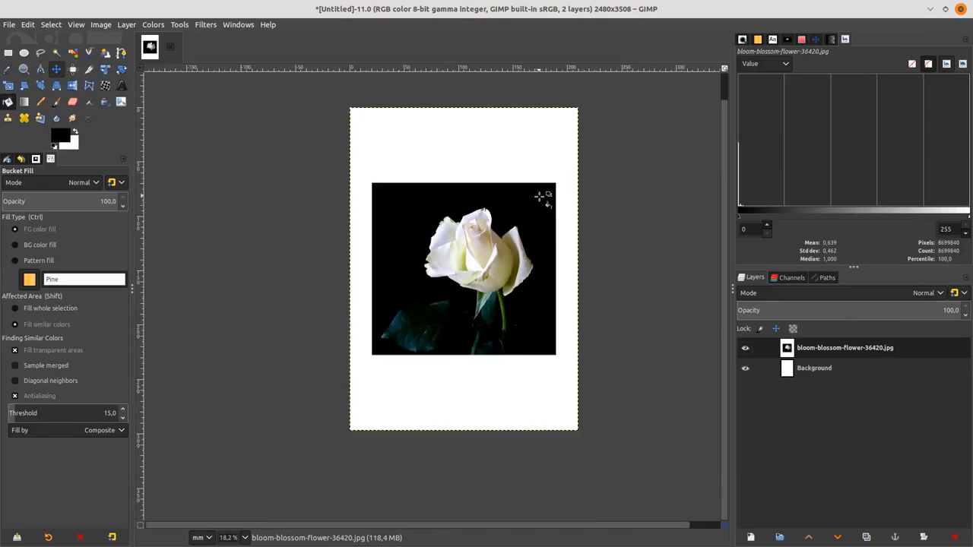
pyautogui.moveTo(307, 157)
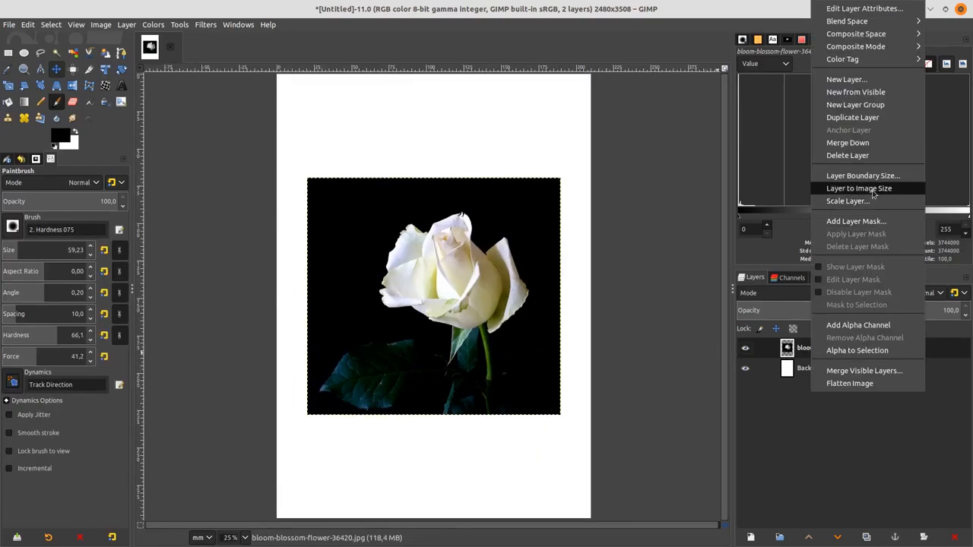
# Step: Grow the rose layer to the full page and ready a black bucket fill for the empty area
pyautogui.click(859, 188)
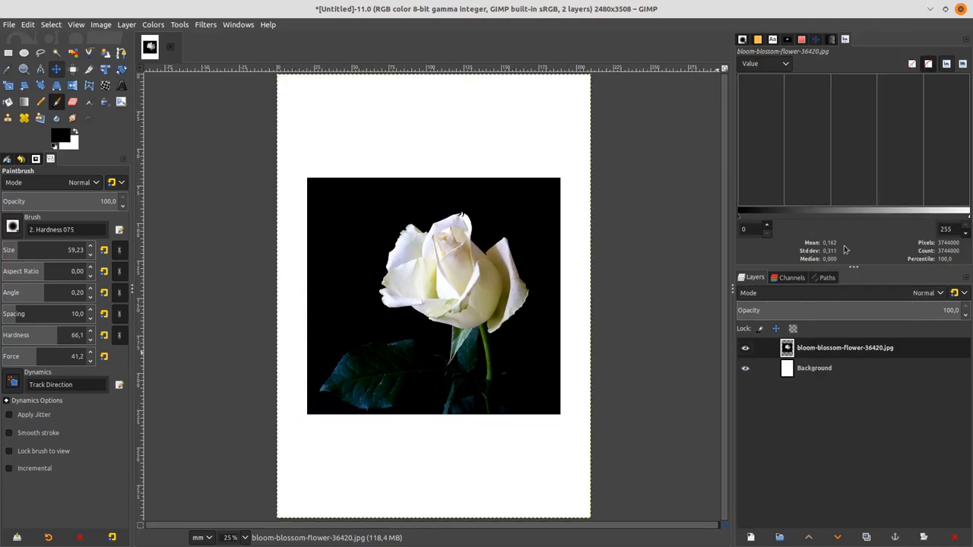
pyautogui.click(845, 347)
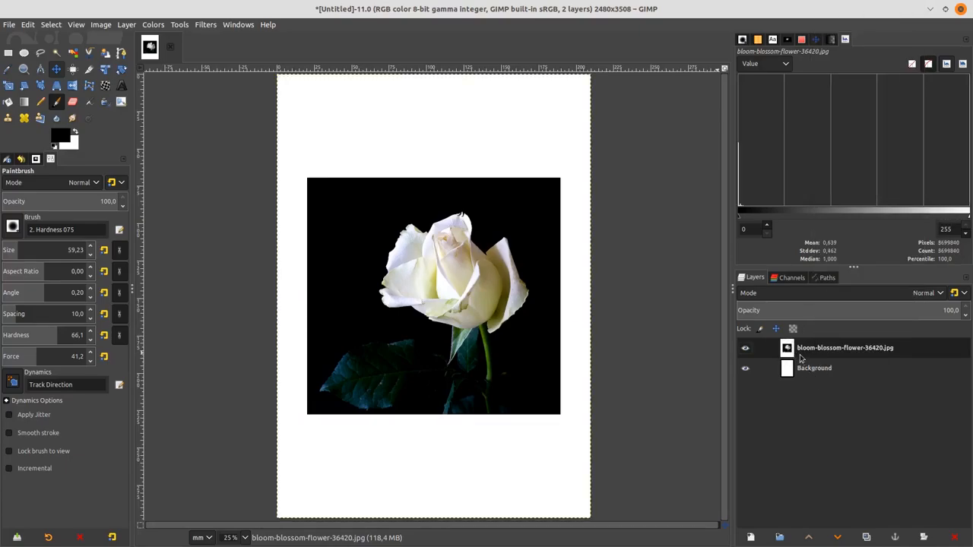
pyautogui.moveTo(348, 237)
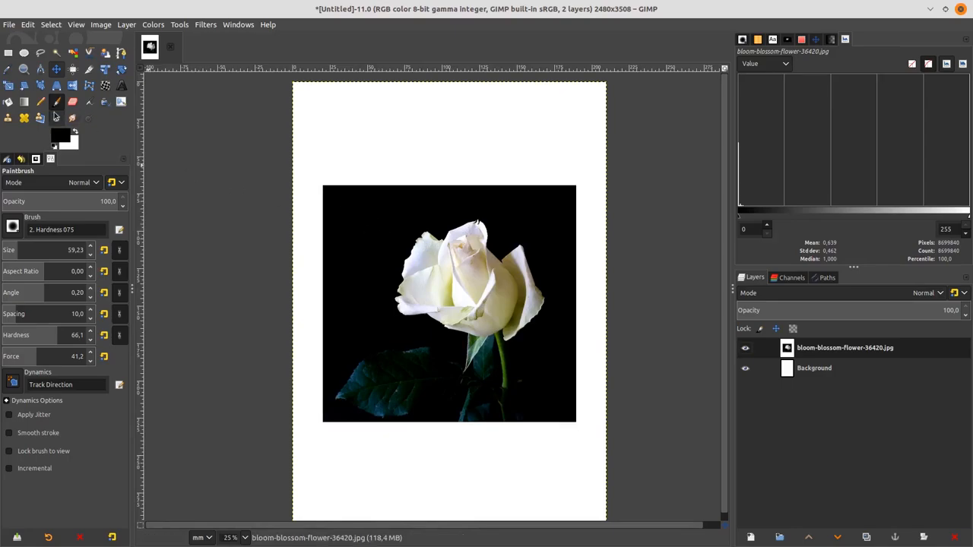
pyautogui.moveTo(9, 103)
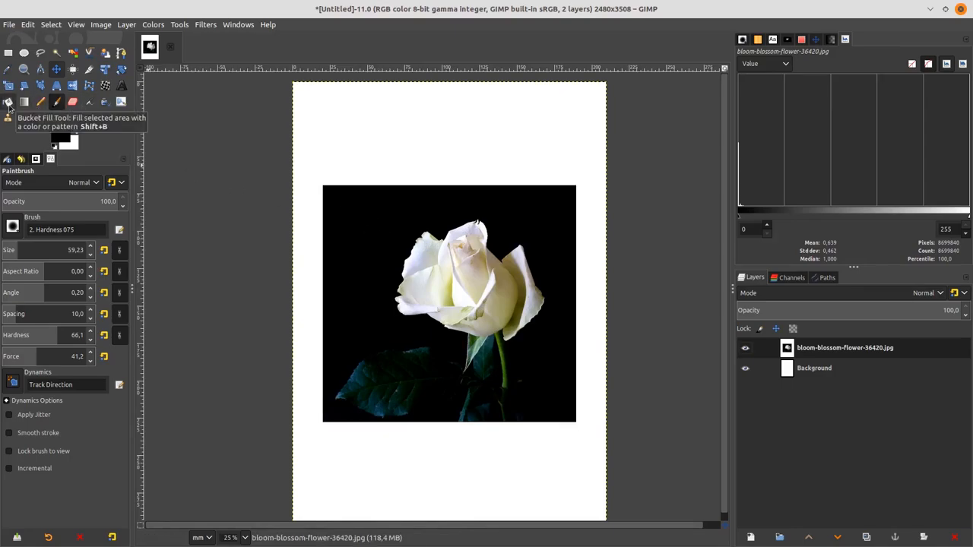
pyautogui.click(9, 102)
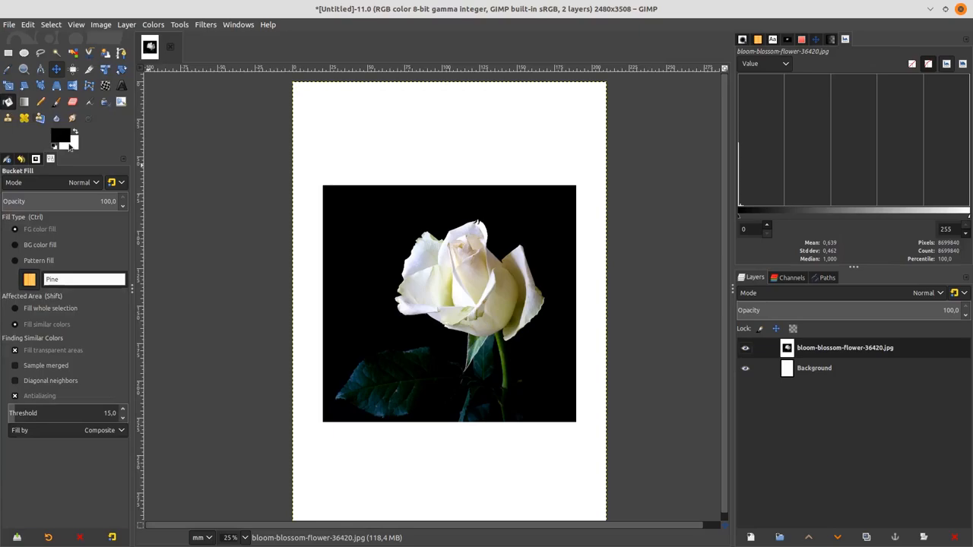
pyautogui.moveTo(61, 140)
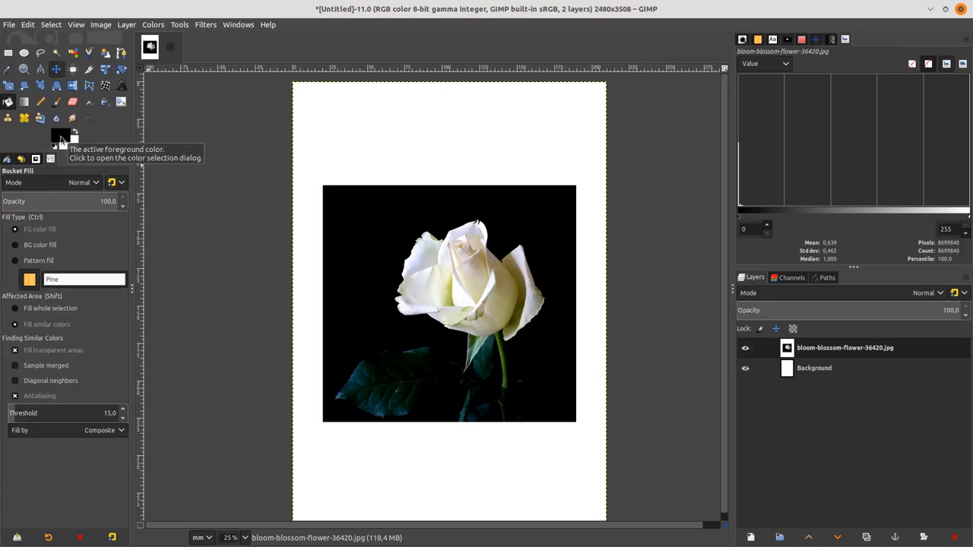
pyautogui.moveTo(347, 146)
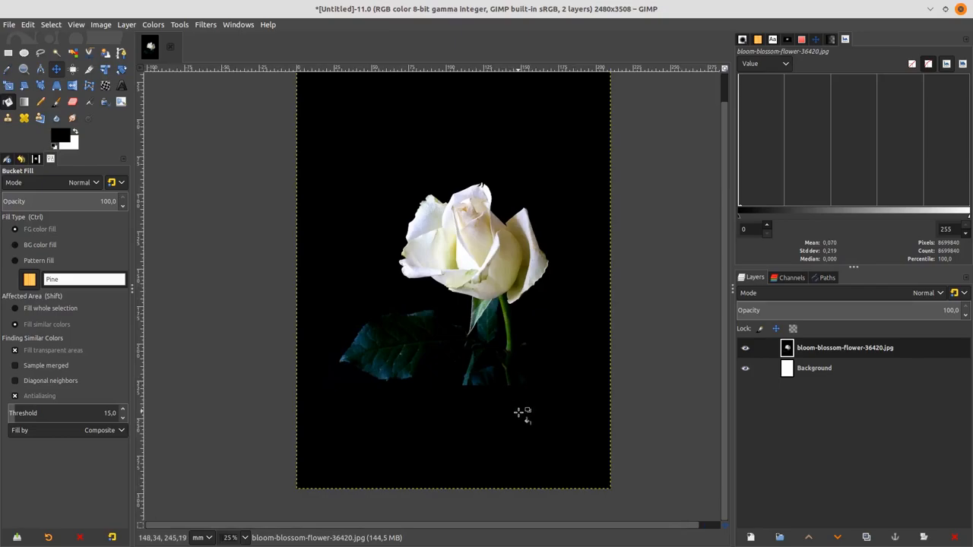
pyautogui.moveTo(532, 464)
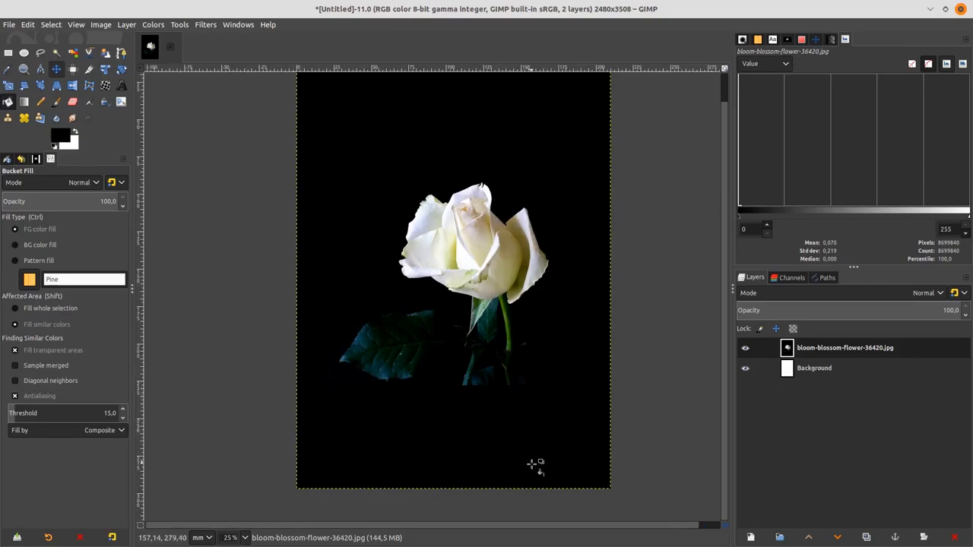
pyautogui.moveTo(535, 493)
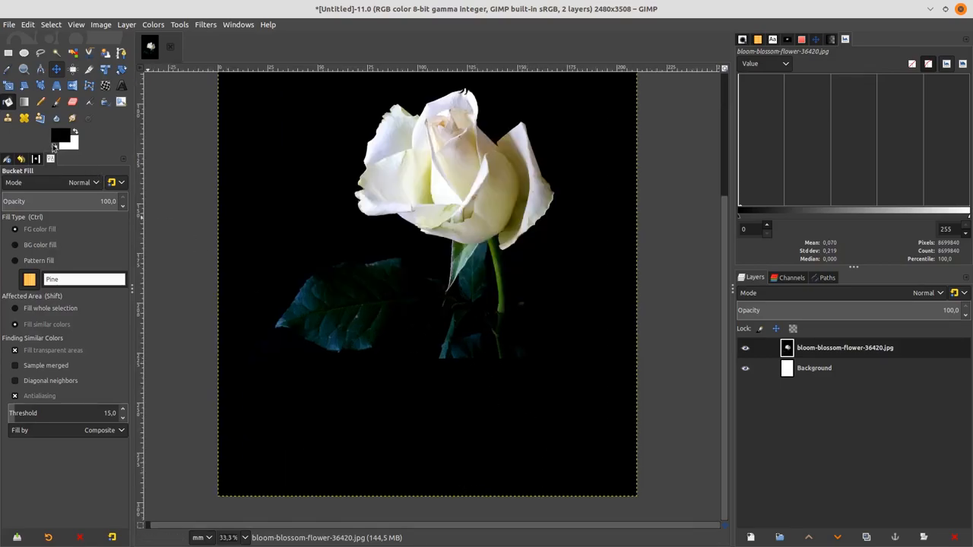
pyautogui.moveTo(8, 119)
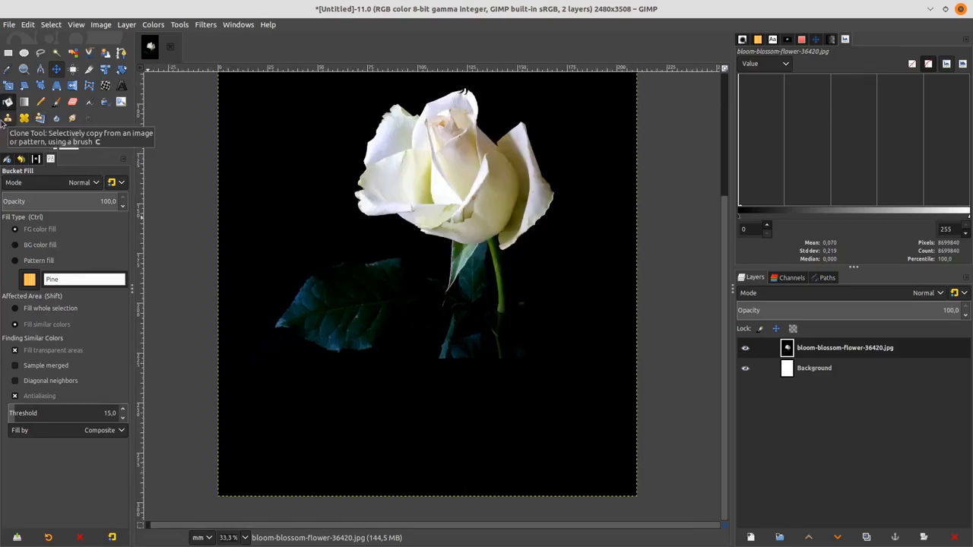
# Step: Clone the stem downward past the photo's original edge into the black background
pyautogui.click(9, 118)
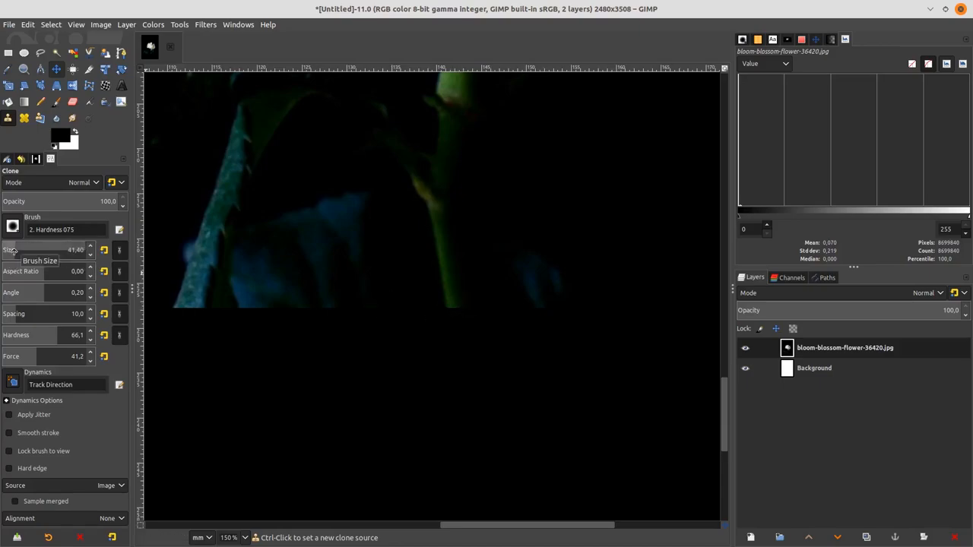
pyautogui.moveTo(459, 304)
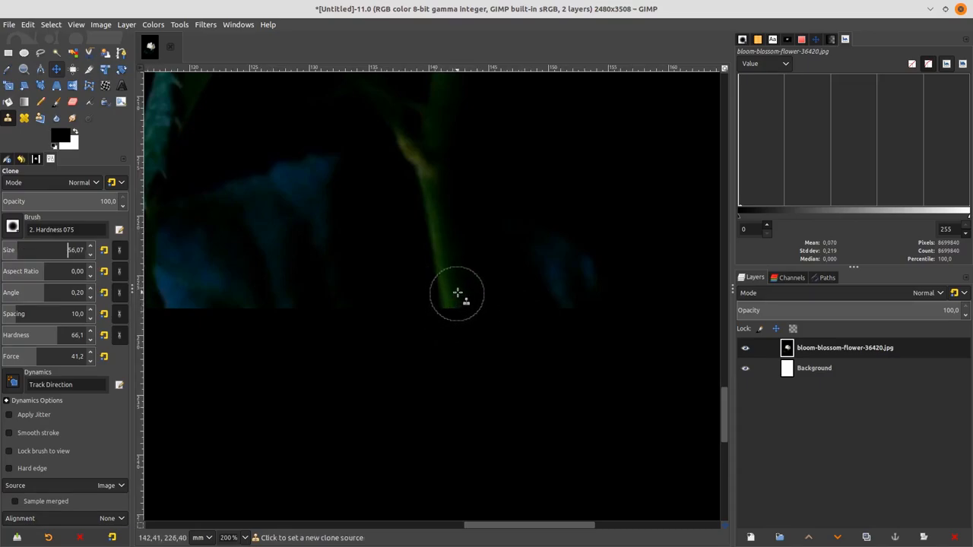
pyautogui.moveTo(454, 289)
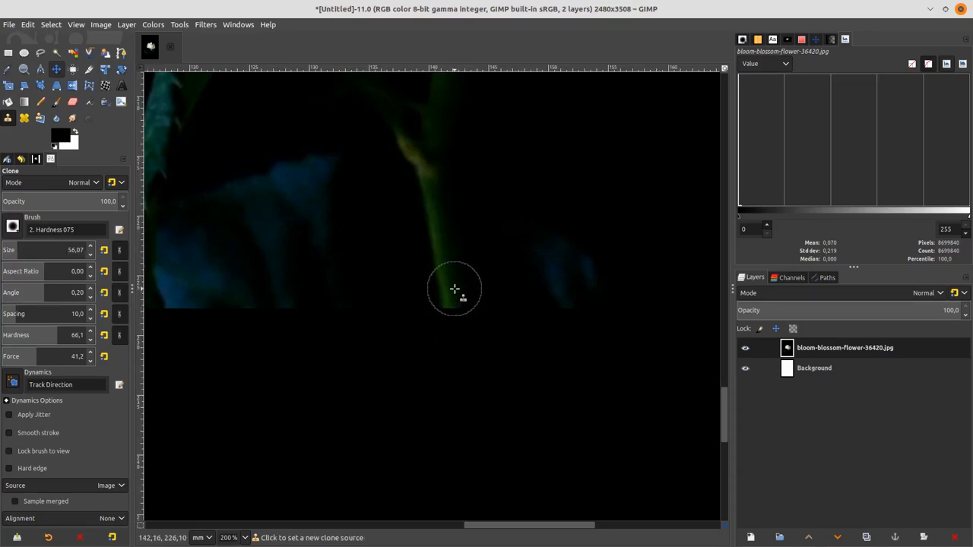
pyautogui.moveTo(453, 292)
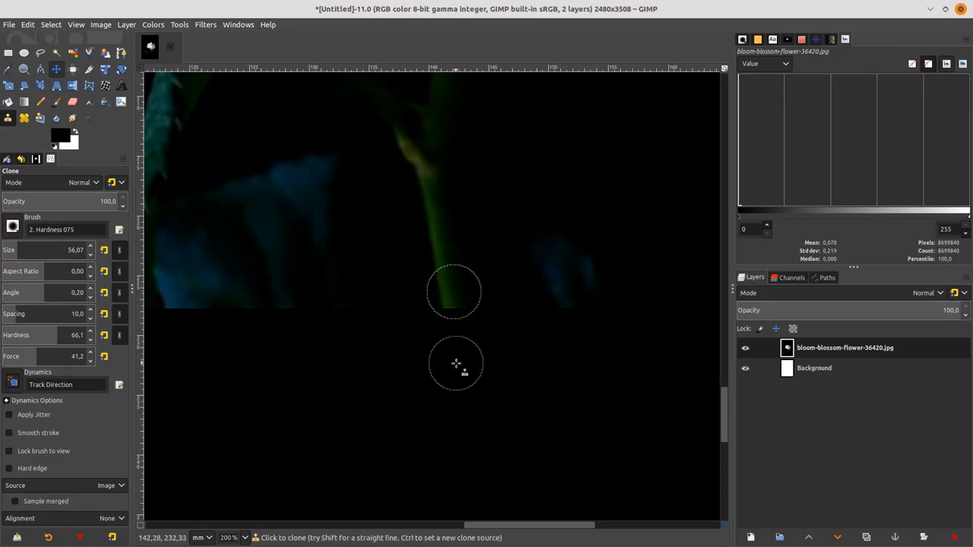
pyautogui.moveTo(460, 333)
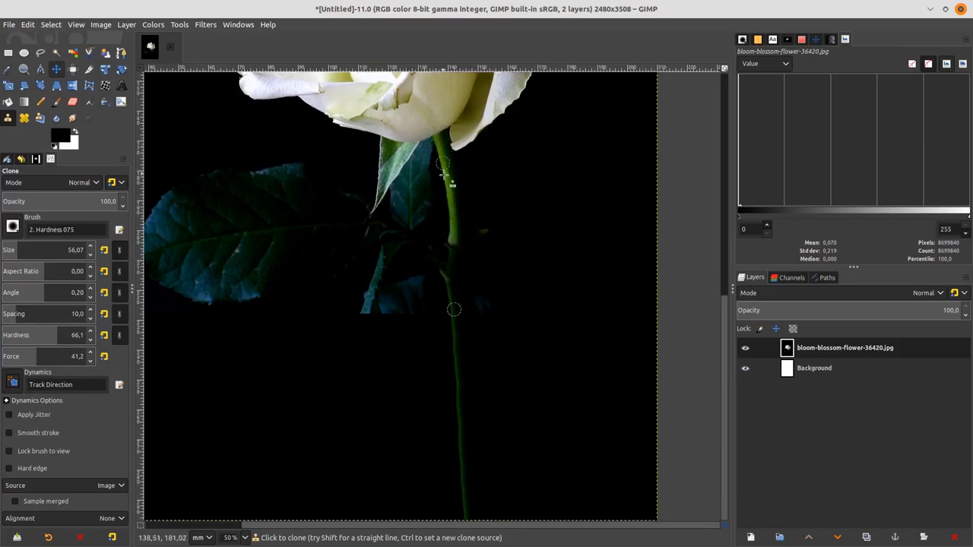
pyautogui.moveTo(464, 499)
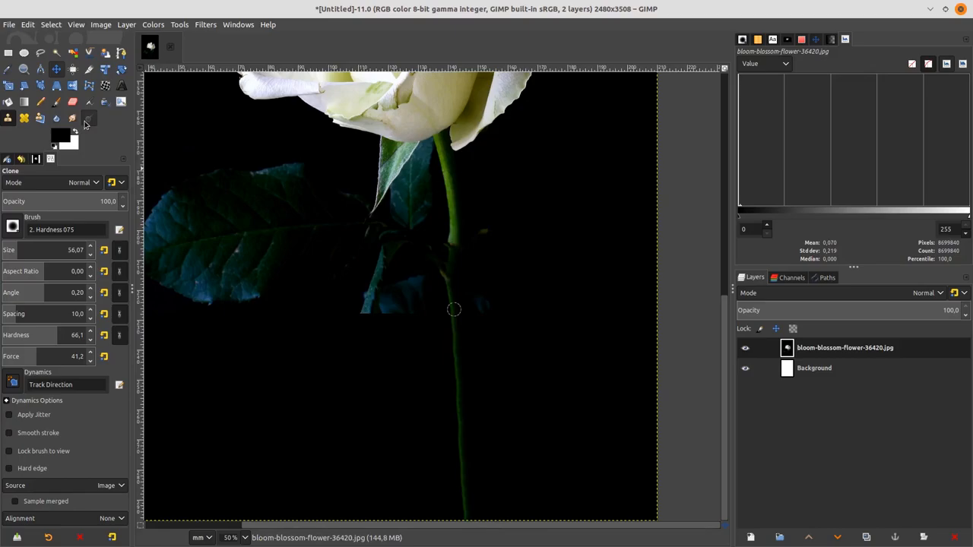
pyautogui.moveTo(86, 125)
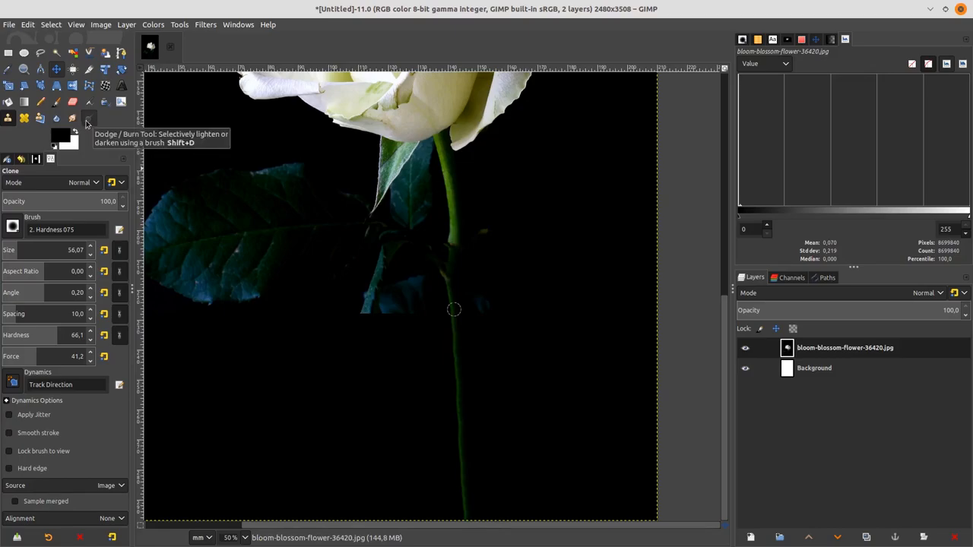
# Step: Dodge the lower stem near the old photo edge so the join blends in
pyautogui.click(89, 118)
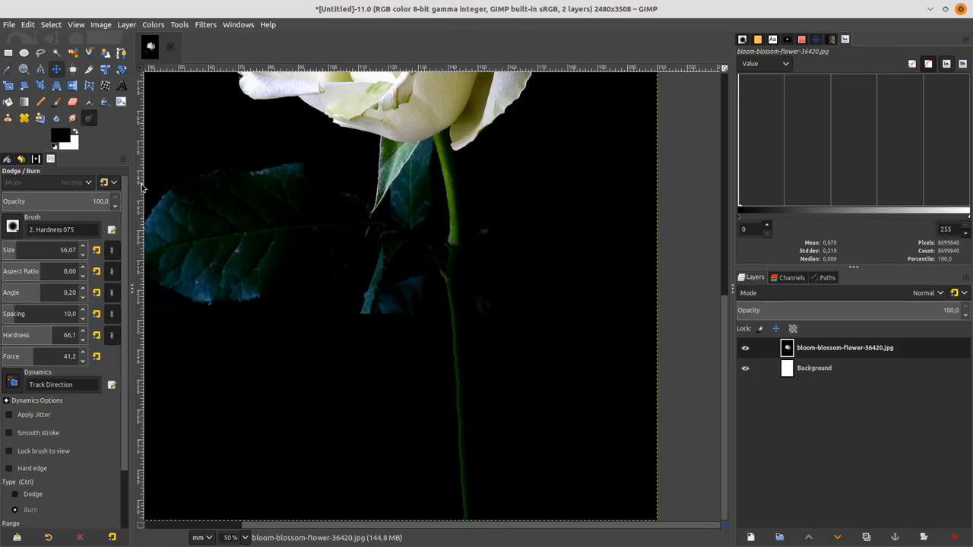
pyautogui.scroll(-3)
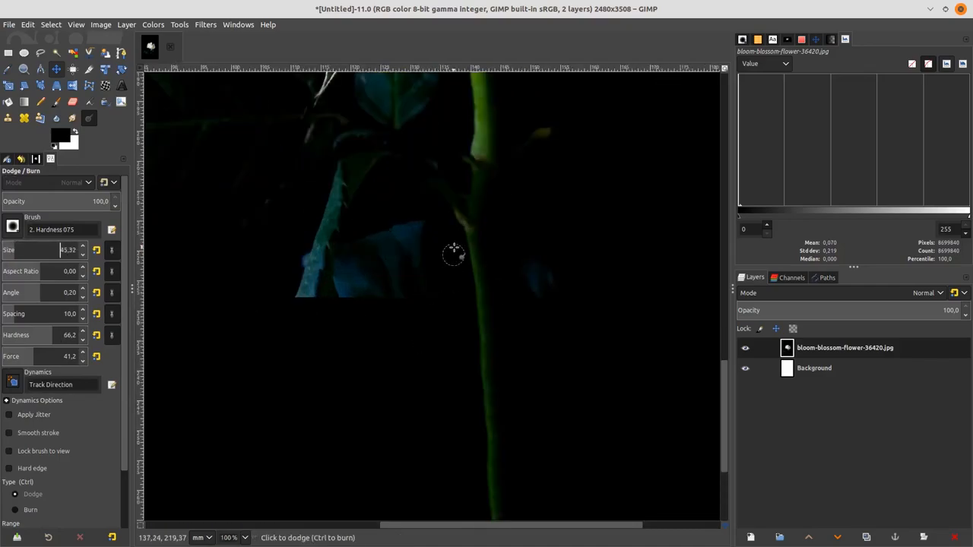
pyautogui.moveTo(475, 176)
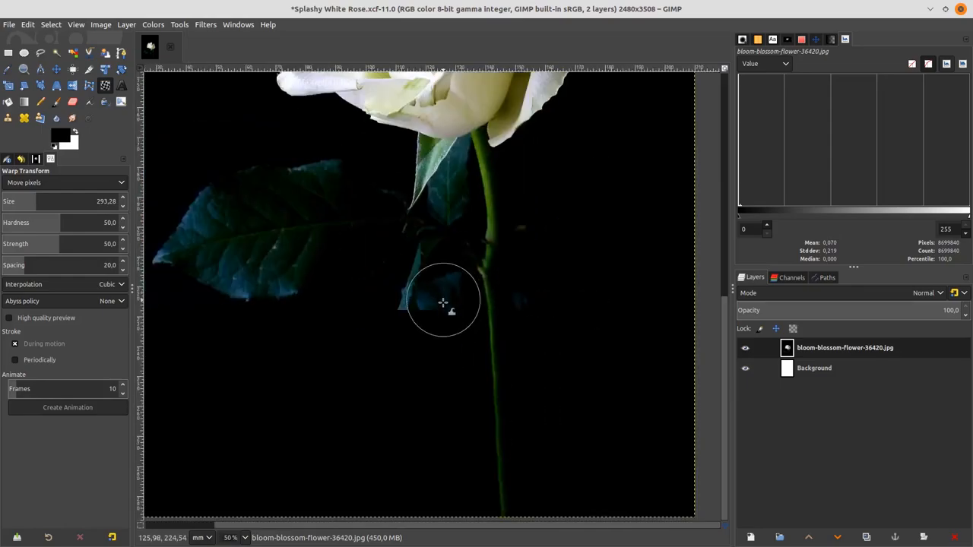
# Step: Paint solid black over stray background detail around the stem
pyautogui.click(56, 102)
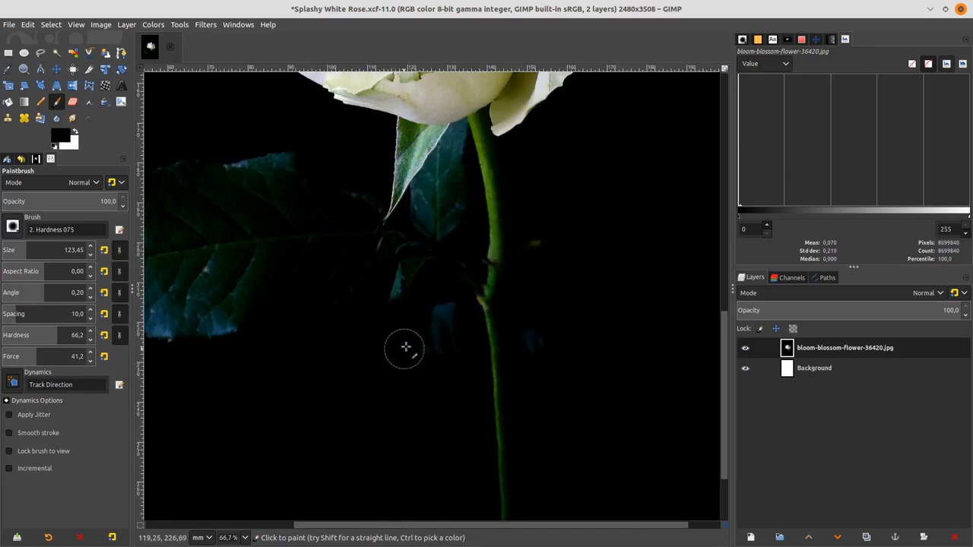
pyautogui.moveTo(405, 281)
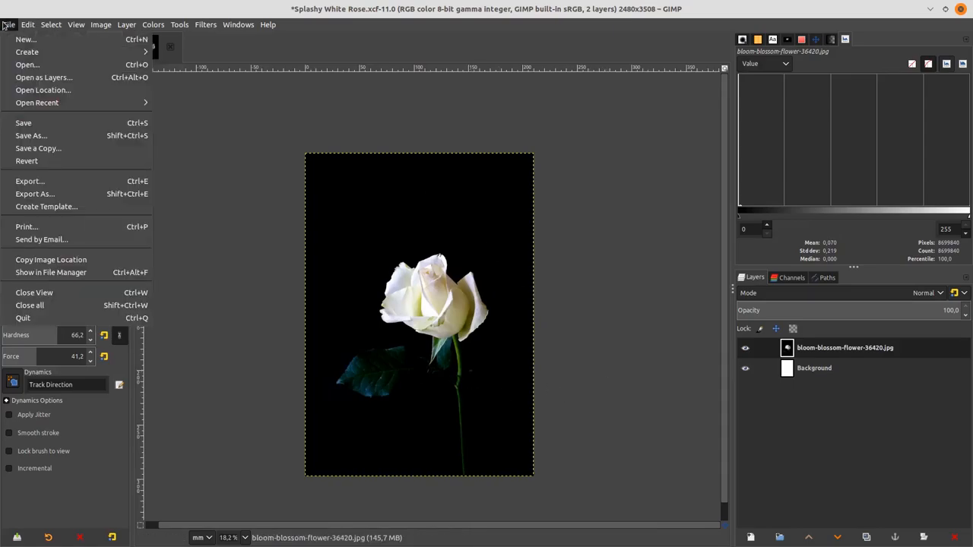
# Step: Import file.png as a new layer and convert it to the working colour profile
pyautogui.click(43, 76)
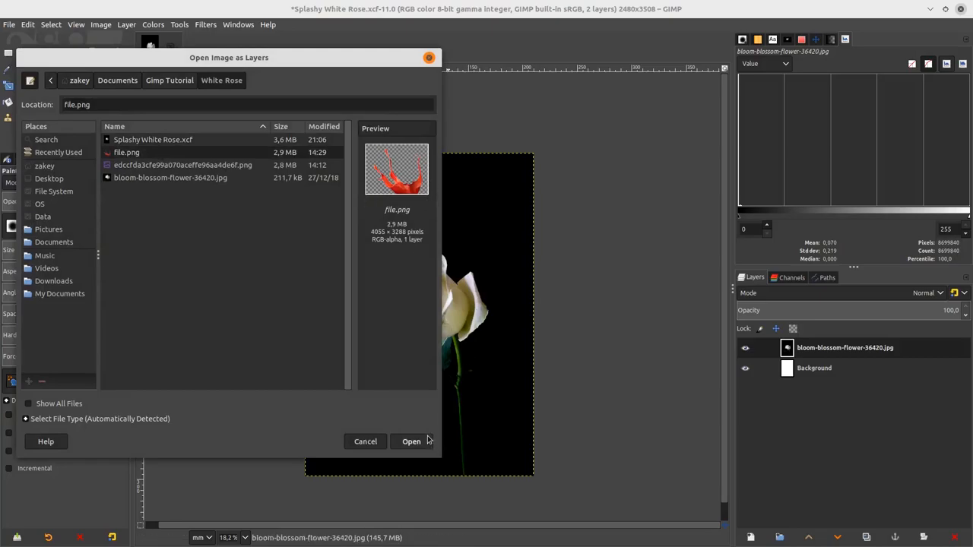
pyautogui.click(410, 441)
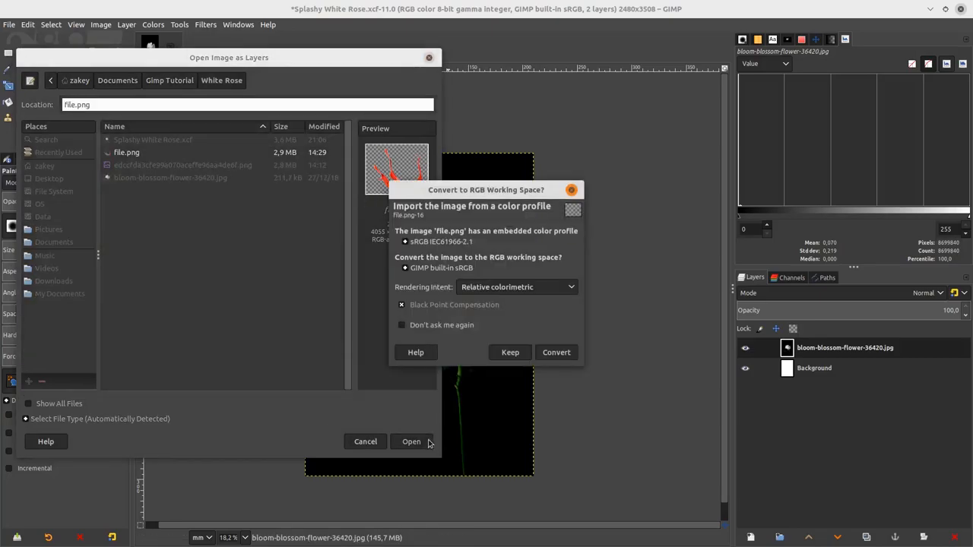
pyautogui.moveTo(556, 352)
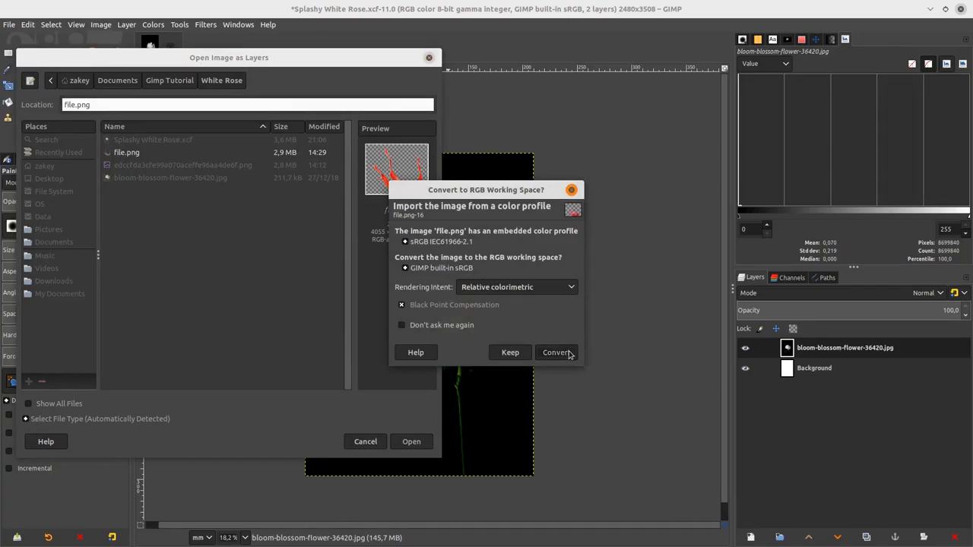
pyautogui.click(557, 352)
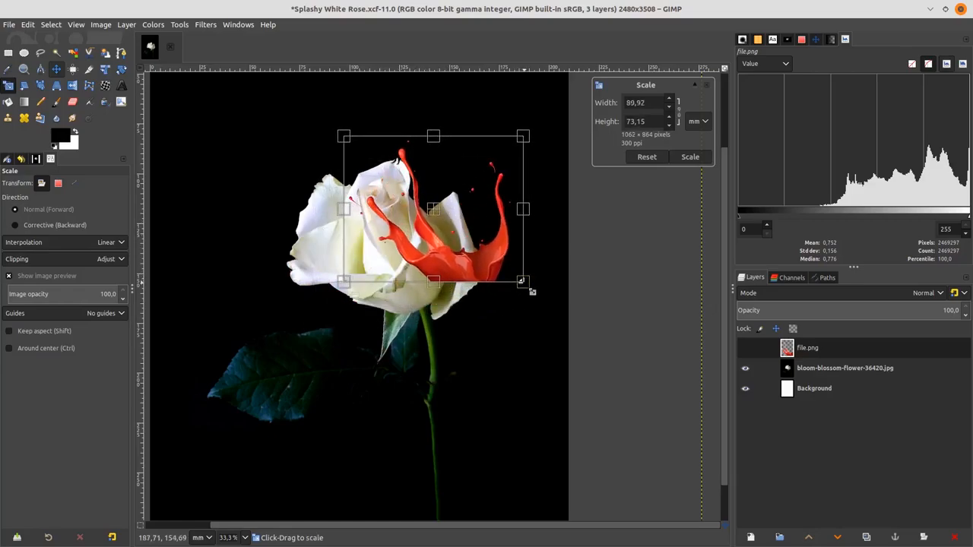
# Step: Scale down, rotate and move the red splash onto the rose's right petal
pyautogui.moveTo(523, 281); pyautogui.dragTo(514, 268)
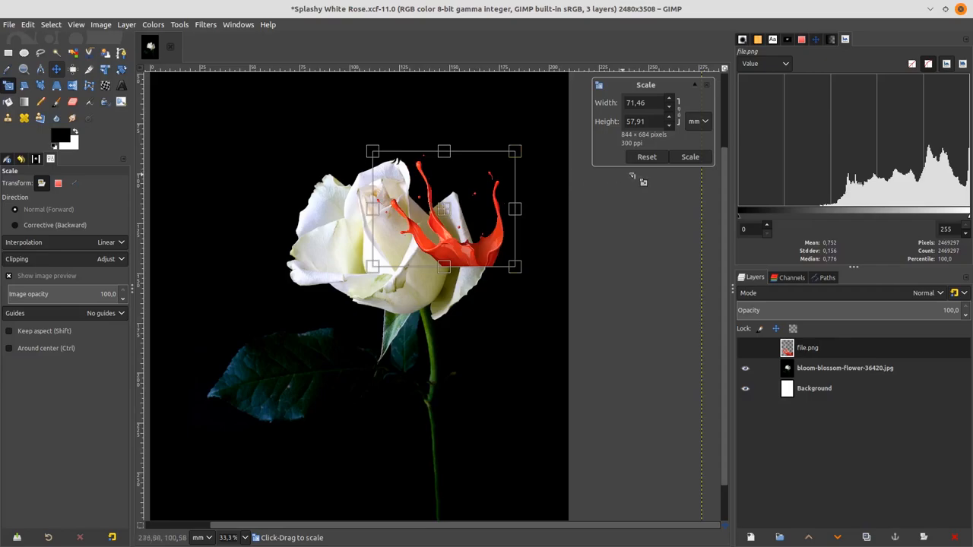
pyautogui.click(690, 157)
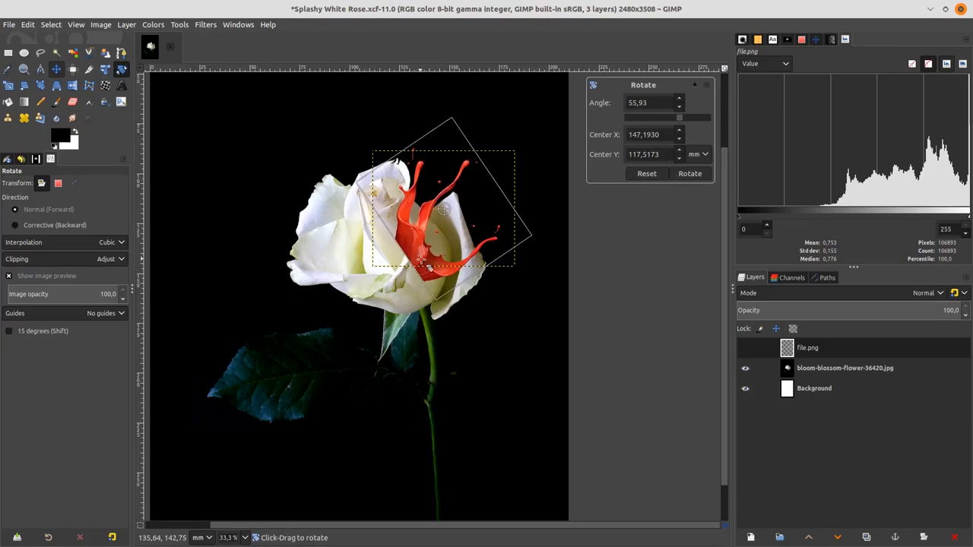
pyautogui.click(688, 174)
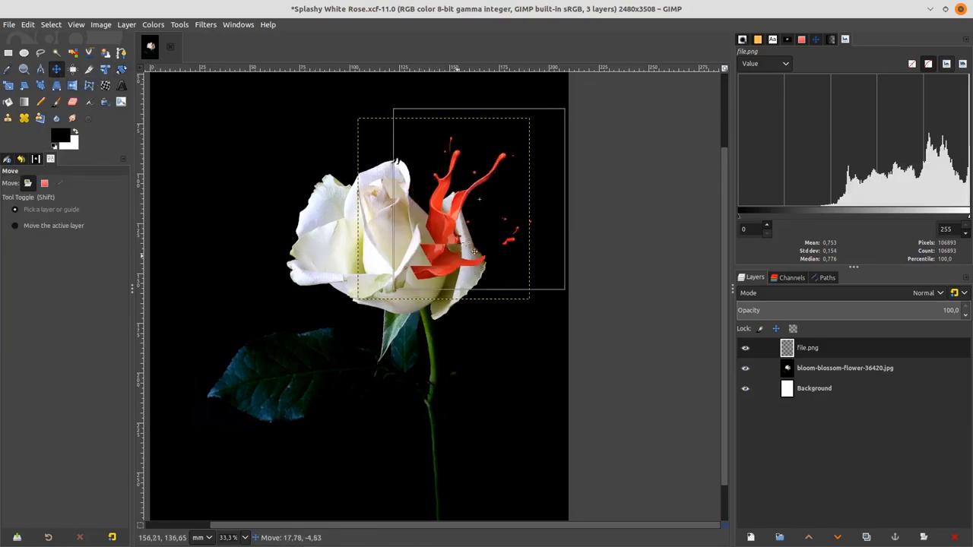
pyautogui.moveTo(474, 251); pyautogui.dragTo(487, 242)
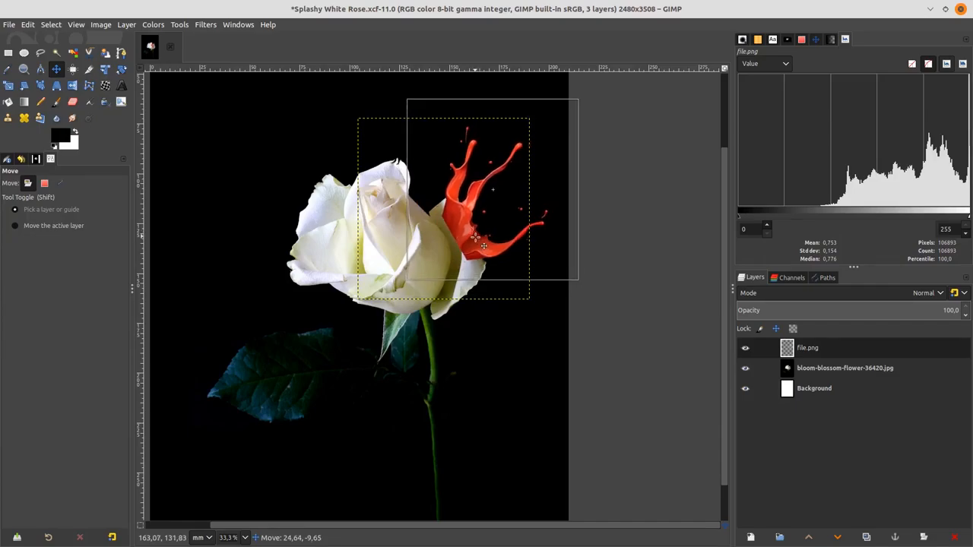
pyautogui.click(845, 368)
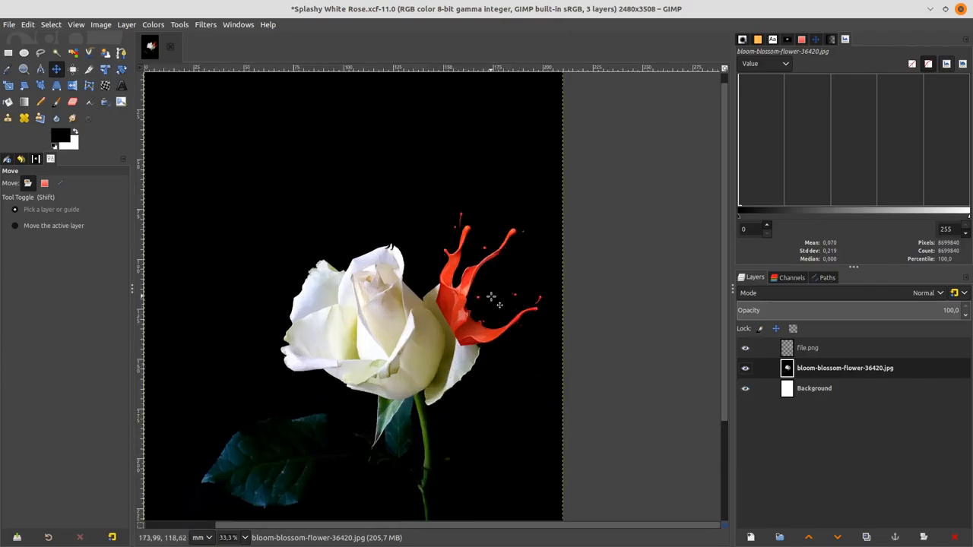
# Step: Add a new layer and paint white over the whole splash
pyautogui.click(807, 346)
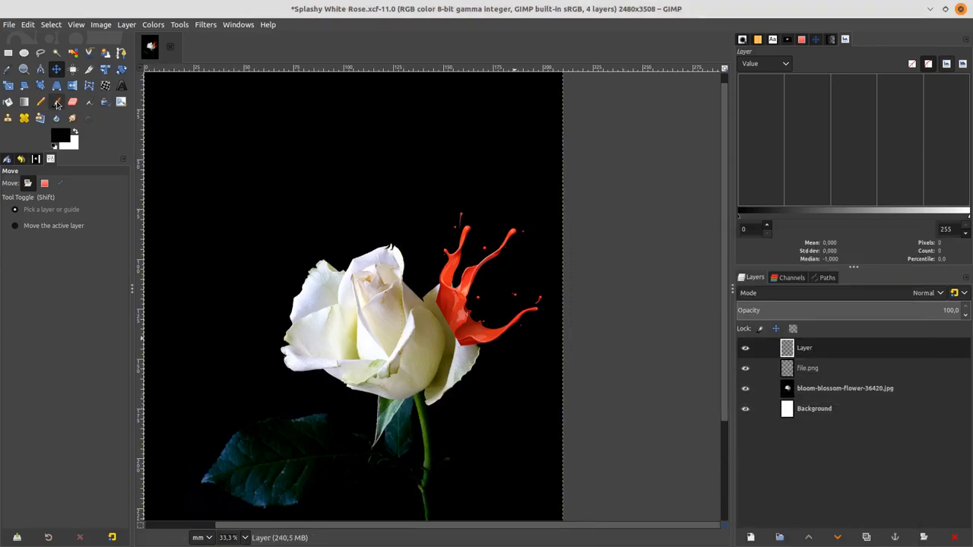
pyautogui.click(57, 101)
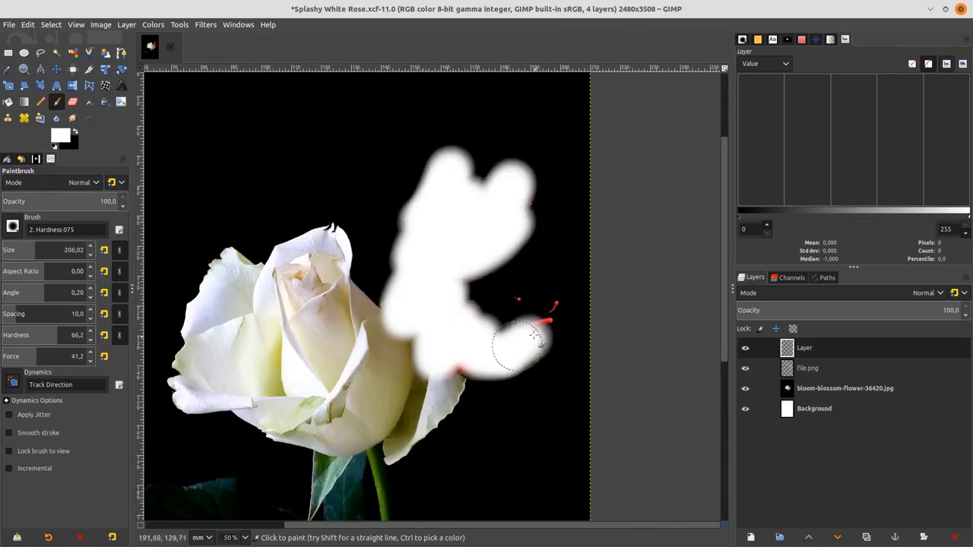
pyautogui.click(532, 337)
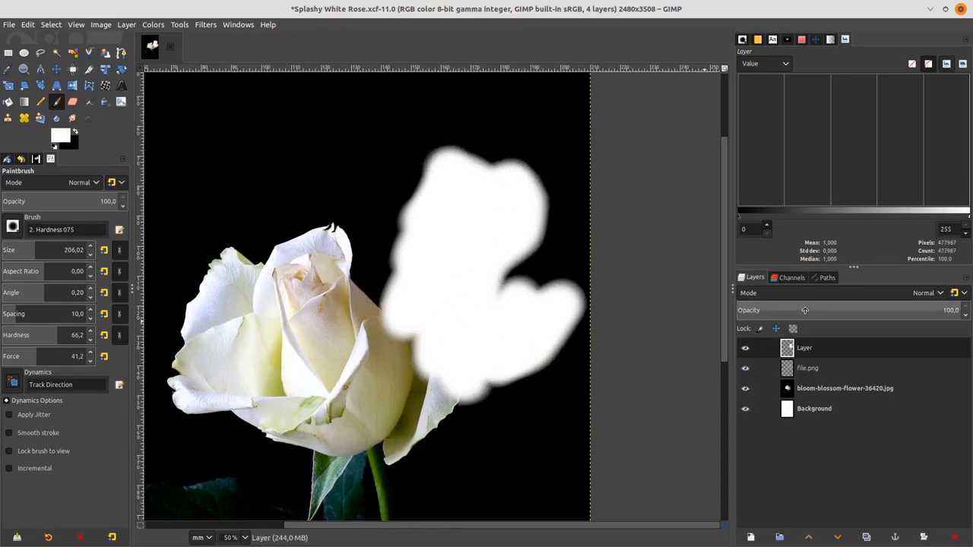
# Step: Set the white layer to HSL Color mode and merge it down into the splash
pyautogui.click(921, 292)
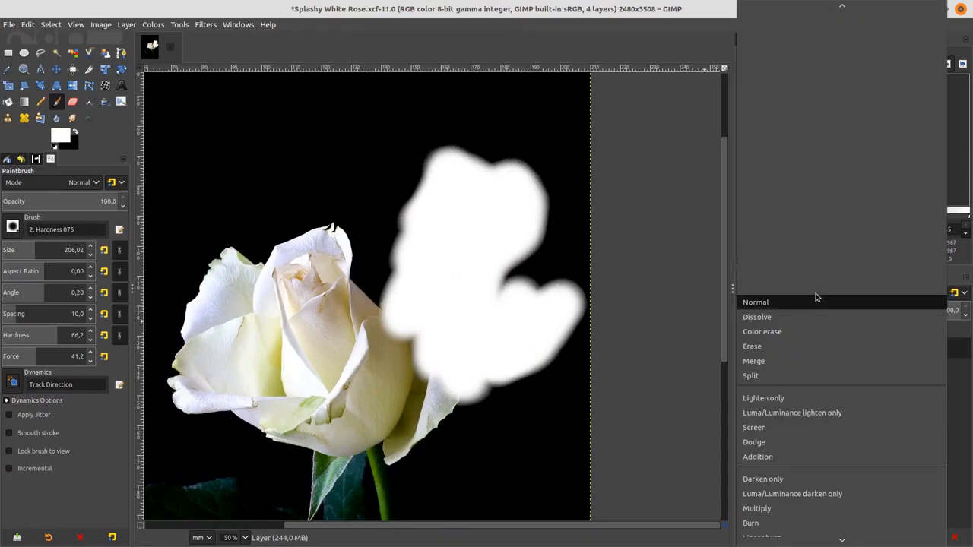
pyautogui.scroll(-3)
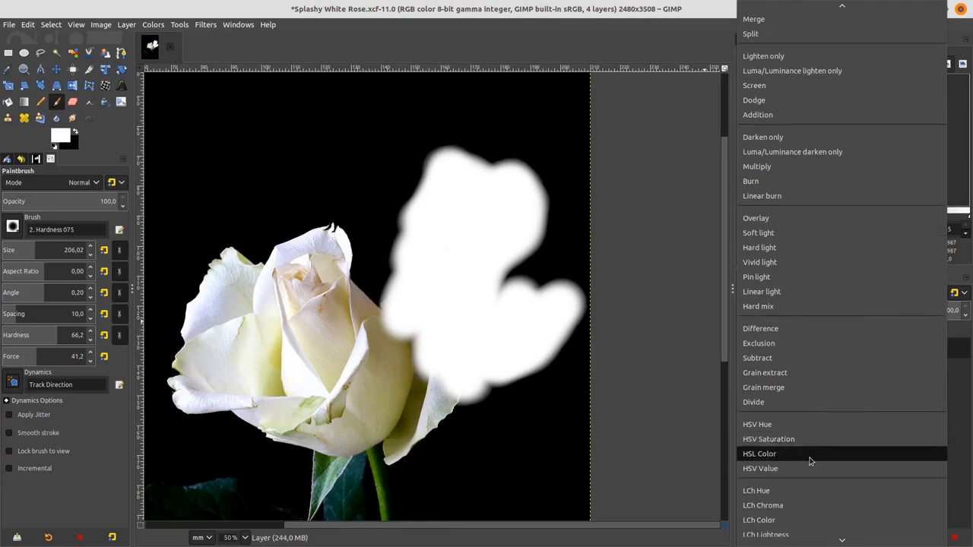
pyautogui.click(758, 453)
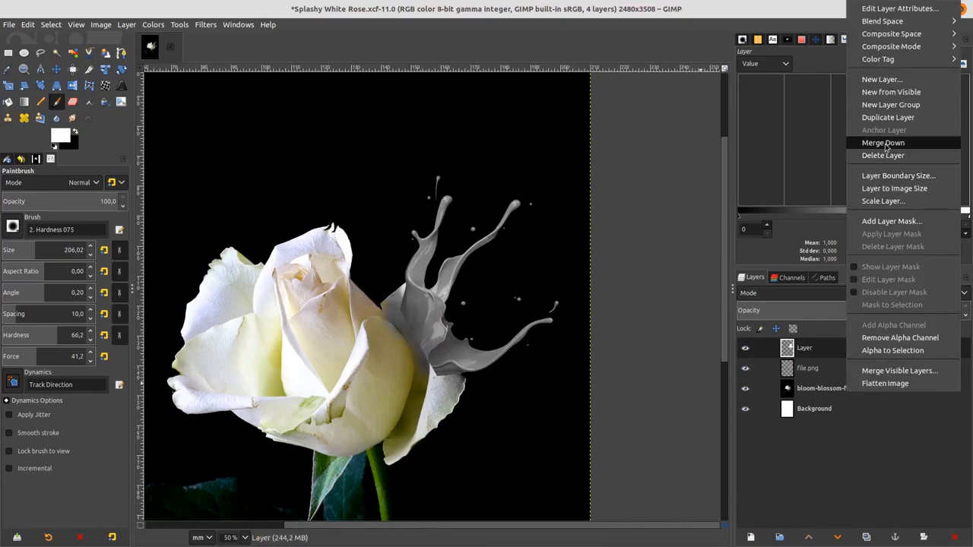
pyautogui.moveTo(805, 373)
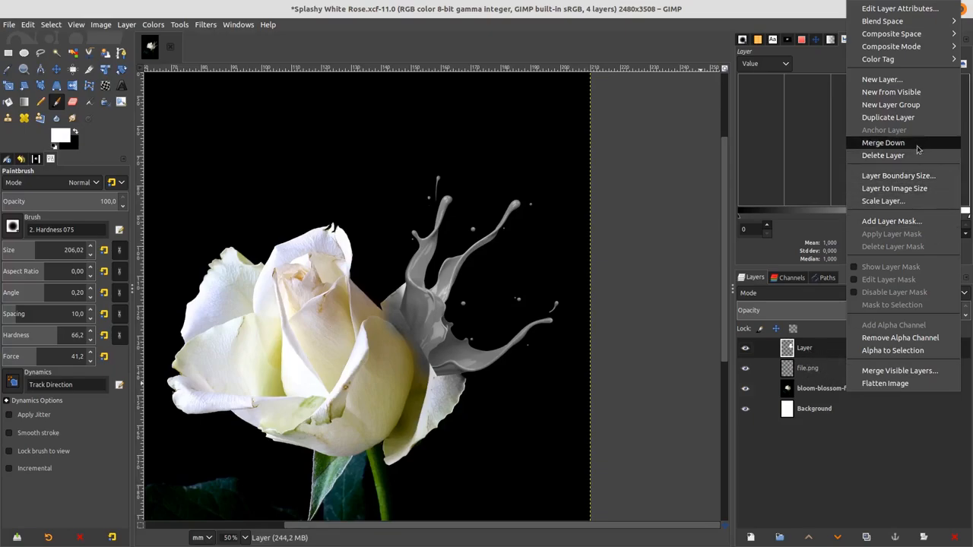
pyautogui.click(882, 143)
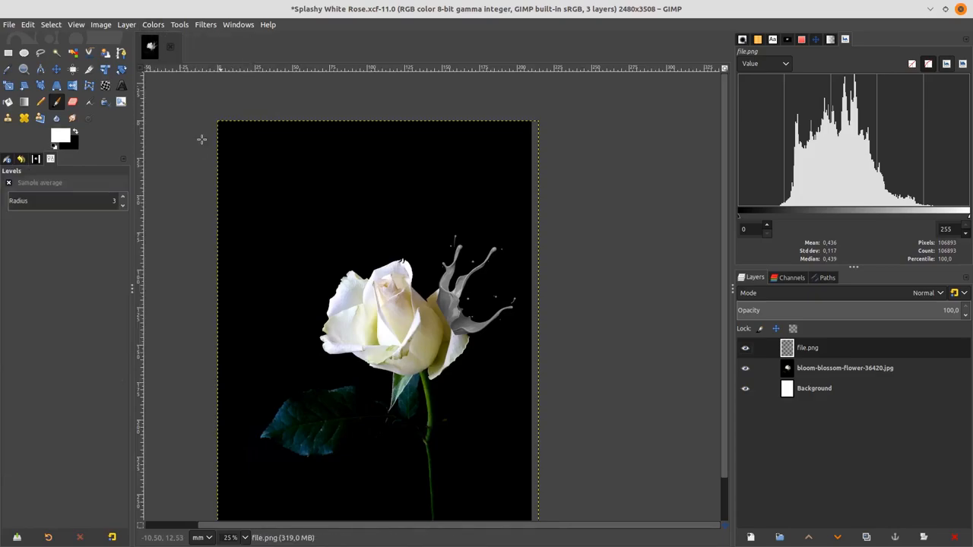
# Step: Apply a Levels adjustment to brighten the white splash and boost its contrast
pyautogui.click(152, 24)
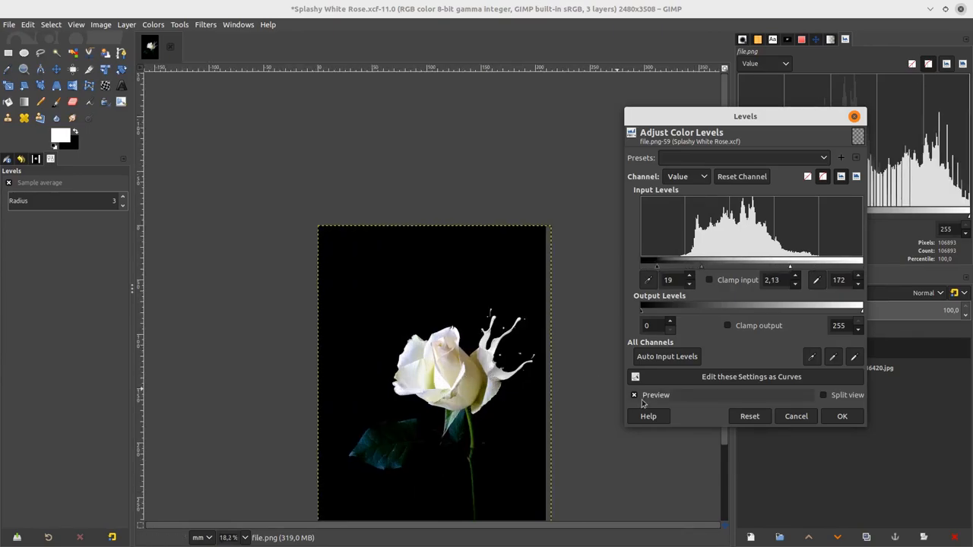
pyautogui.click(842, 416)
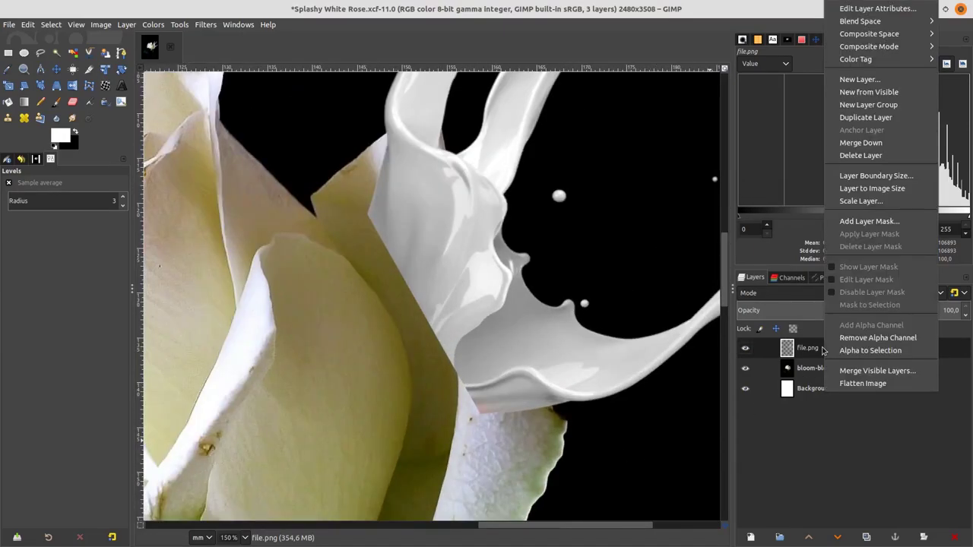
pyautogui.moveTo(867, 222)
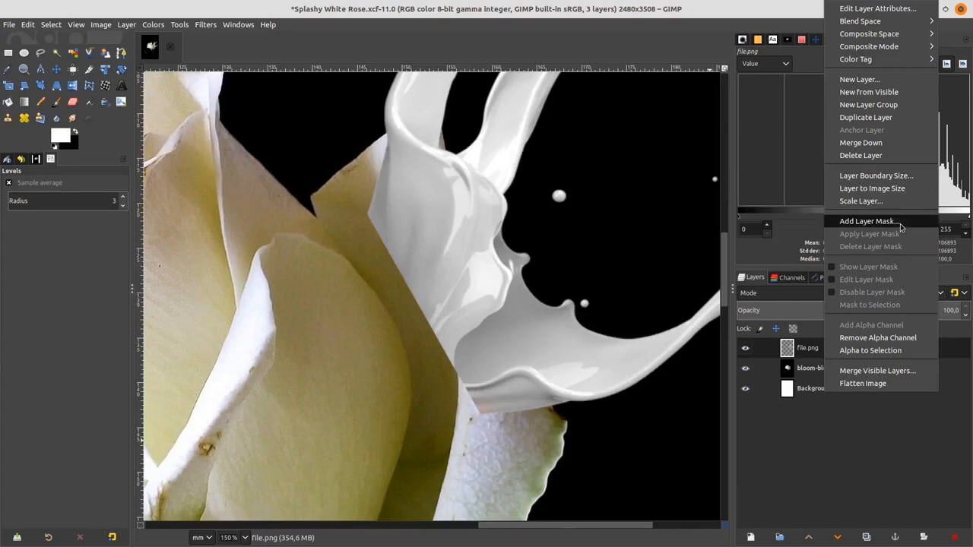
# Step: Add a white full-opacity layer mask to the splash layer
pyautogui.click(866, 220)
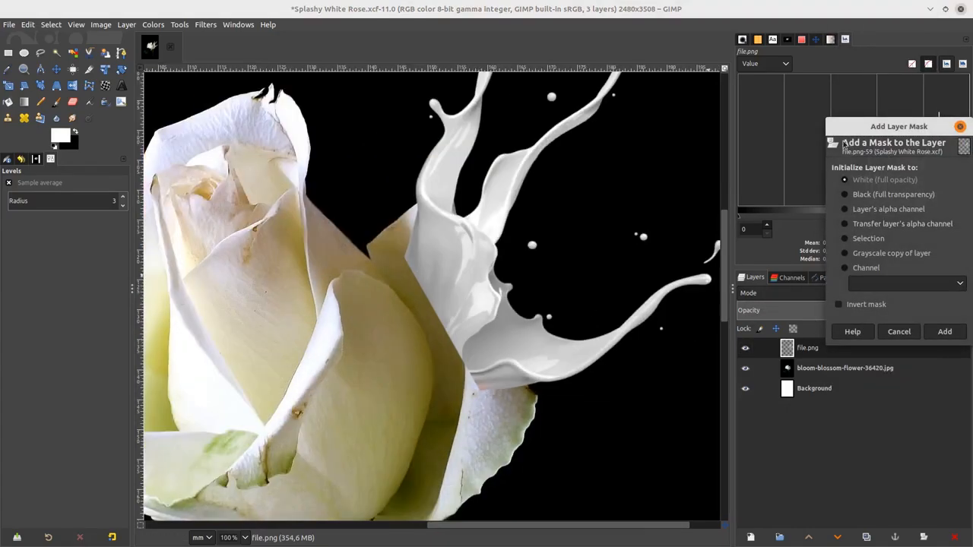
pyautogui.click(944, 331)
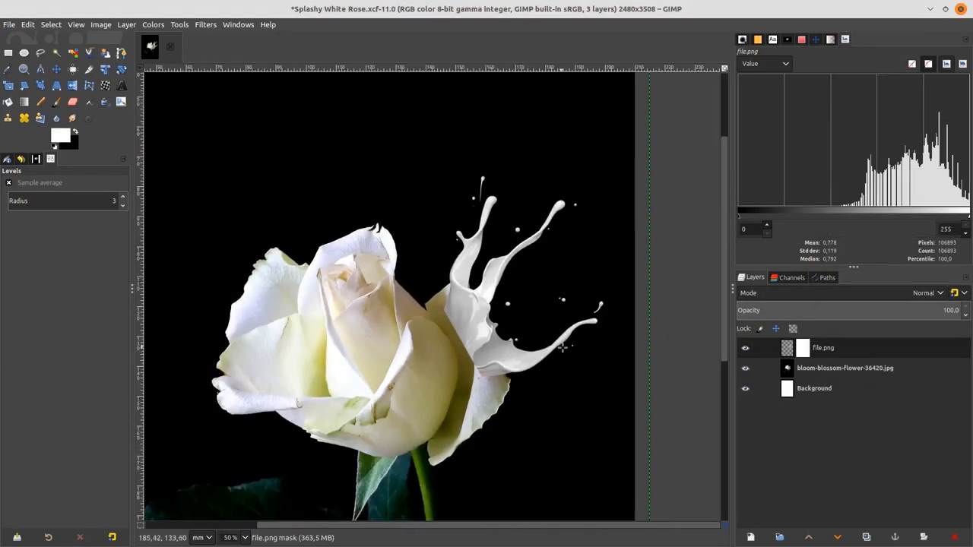
pyautogui.moveTo(55, 103)
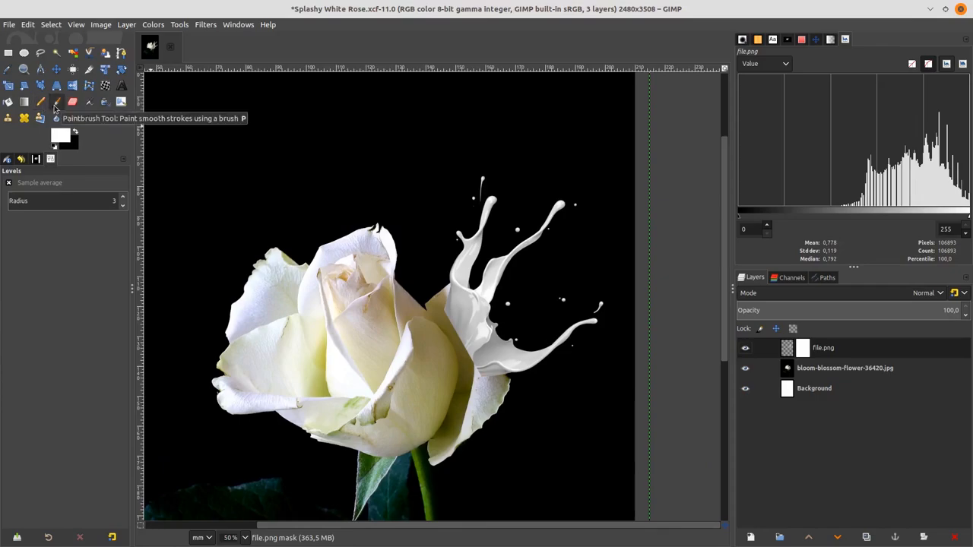
# Step: Paint black on the mask with the paintbrush to hide the splash over the petal edge
pyautogui.click(57, 102)
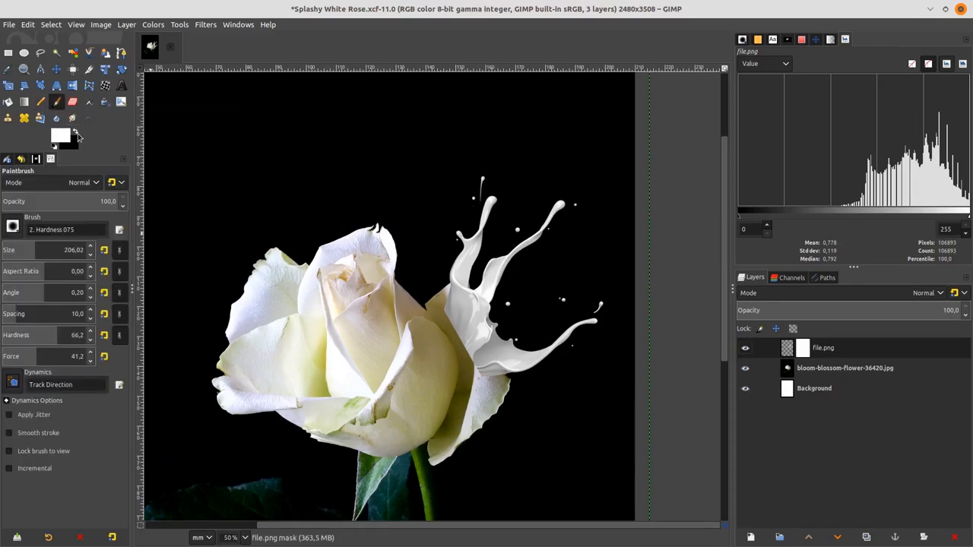
pyautogui.click(74, 133)
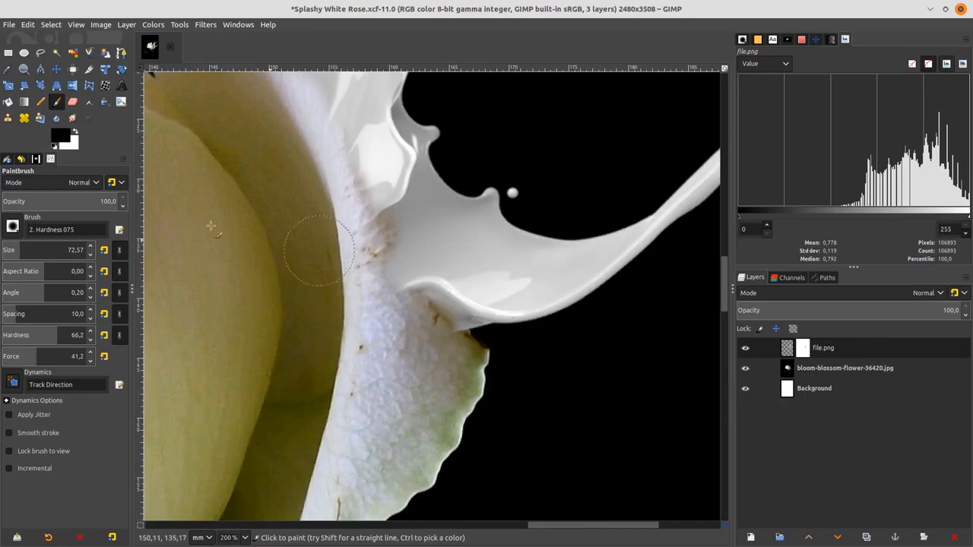
pyautogui.click(803, 346)
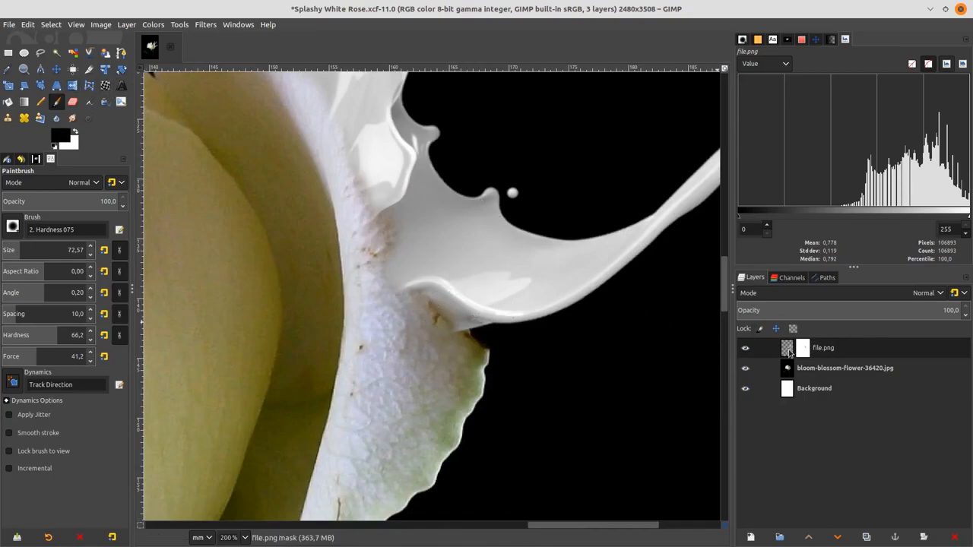
pyautogui.moveTo(106, 85)
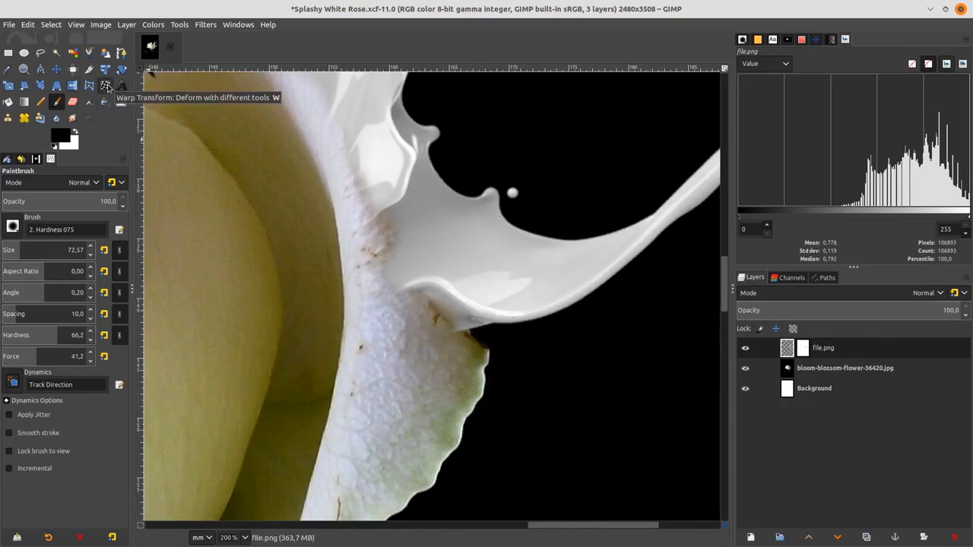
# Step: Warp the splash's base so it curves along the rose petal's edge and commit it
pyautogui.click(105, 85)
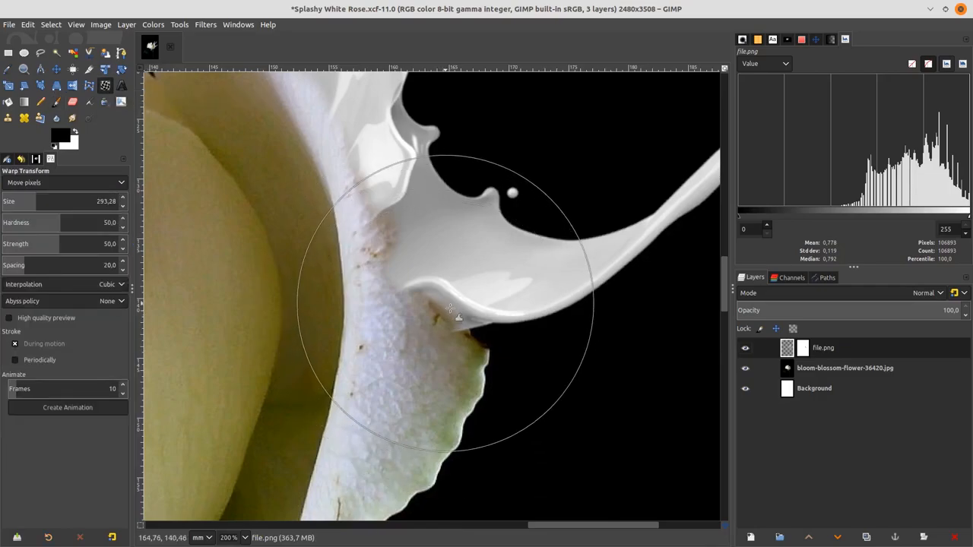
pyautogui.moveTo(449, 307); pyautogui.dragTo(471, 358)
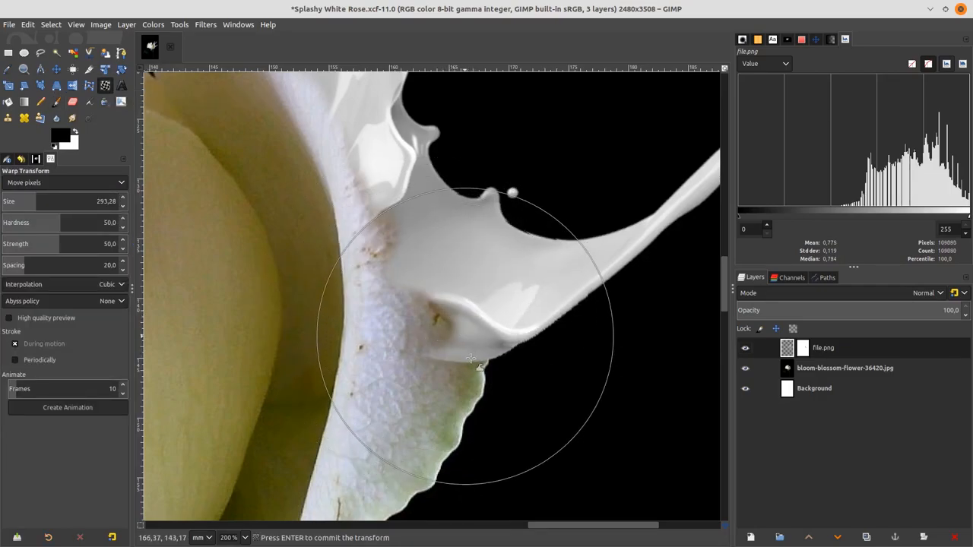
pyautogui.moveTo(471, 362); pyautogui.dragTo(449, 331)
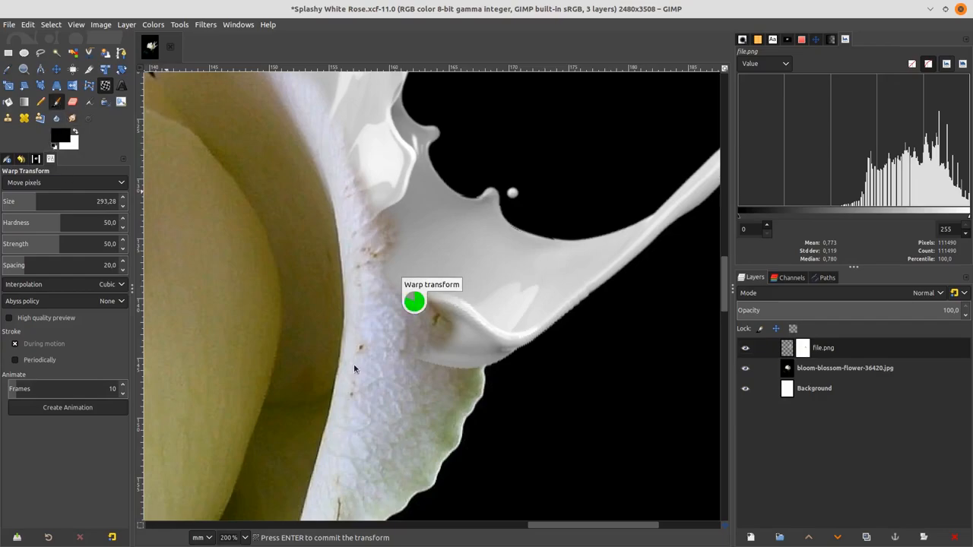
pyautogui.click(57, 86)
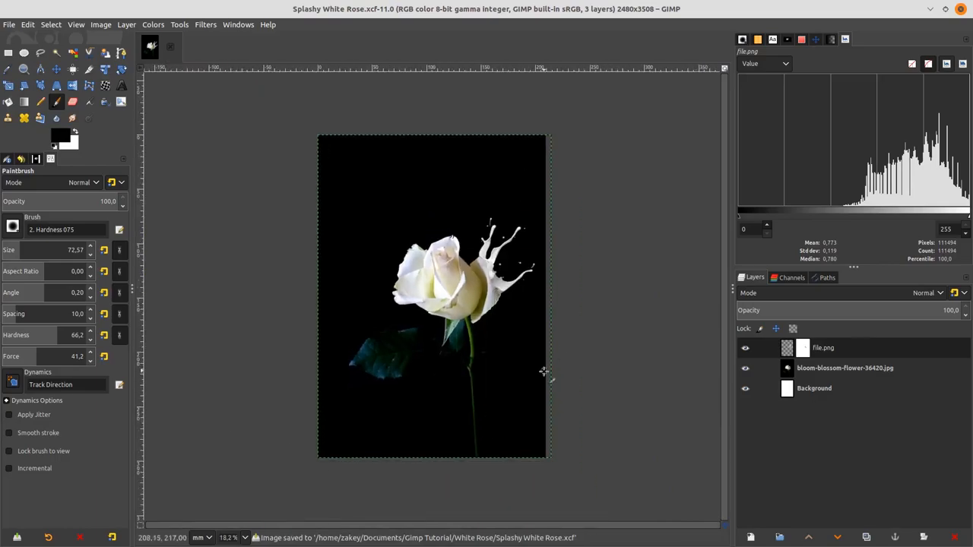
pyautogui.moveTo(524, 340)
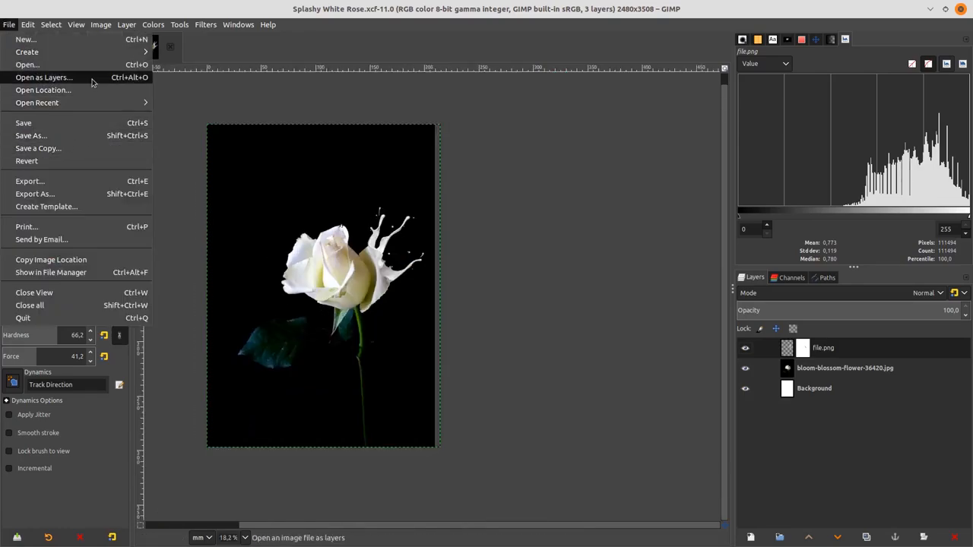
# Step: Import the red splash PNG as a new layer over the rose
pyautogui.click(44, 76)
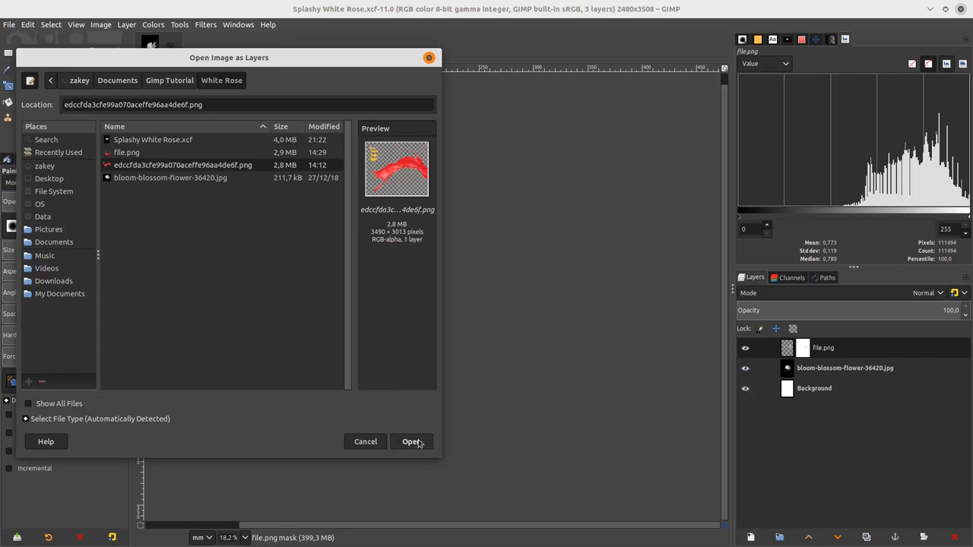
pyautogui.click(410, 441)
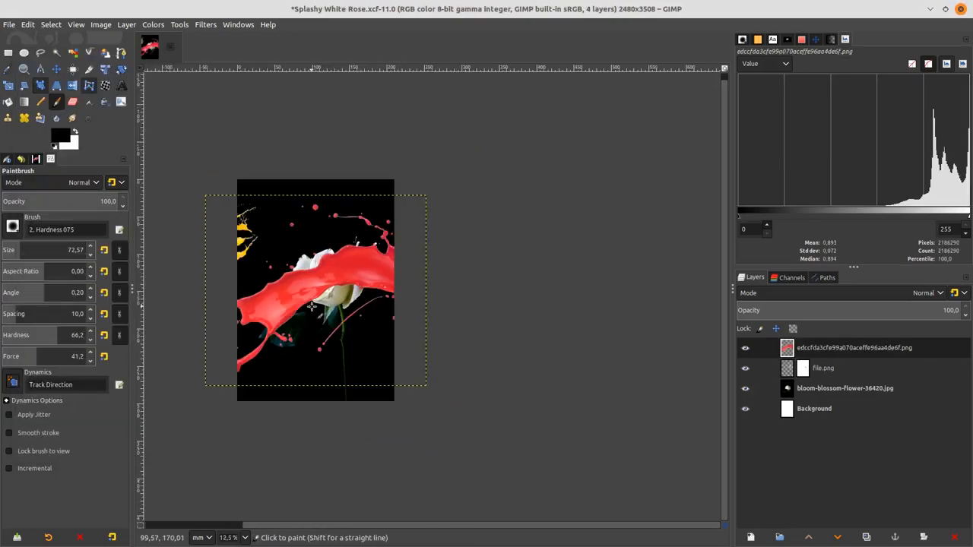
# Step: Scale the red splash down to sit over the rose's centre and add an empty layer above it
pyautogui.click(41, 118)
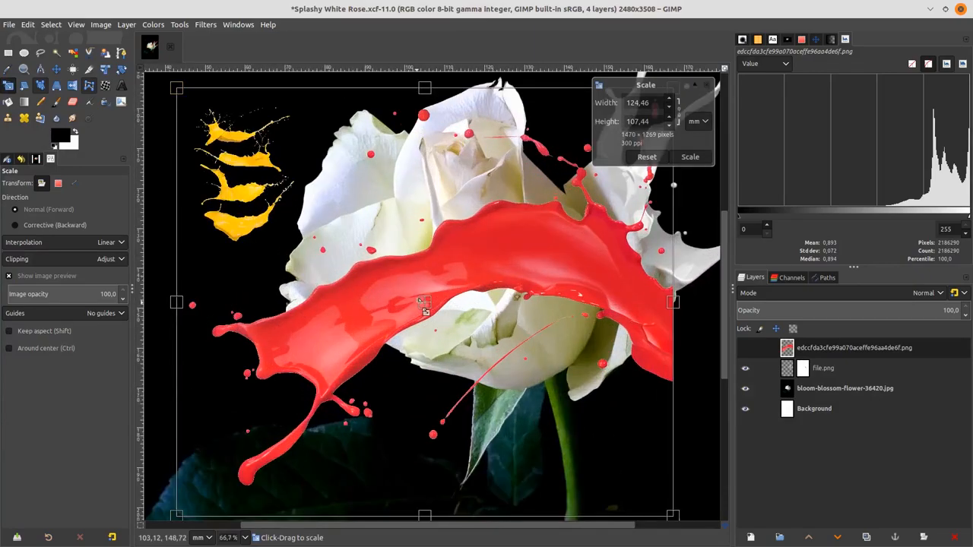
pyautogui.moveTo(423, 301); pyautogui.dragTo(401, 292)
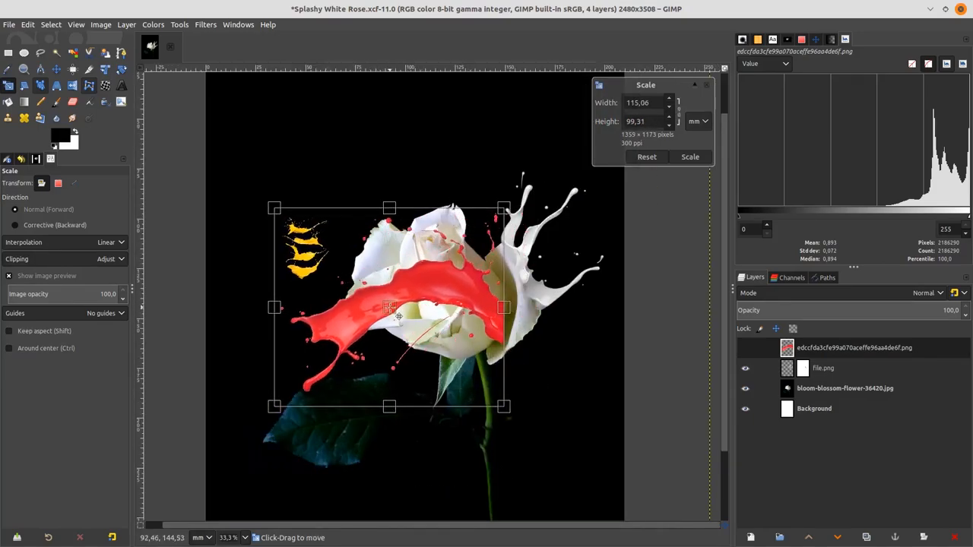
pyautogui.click(689, 156)
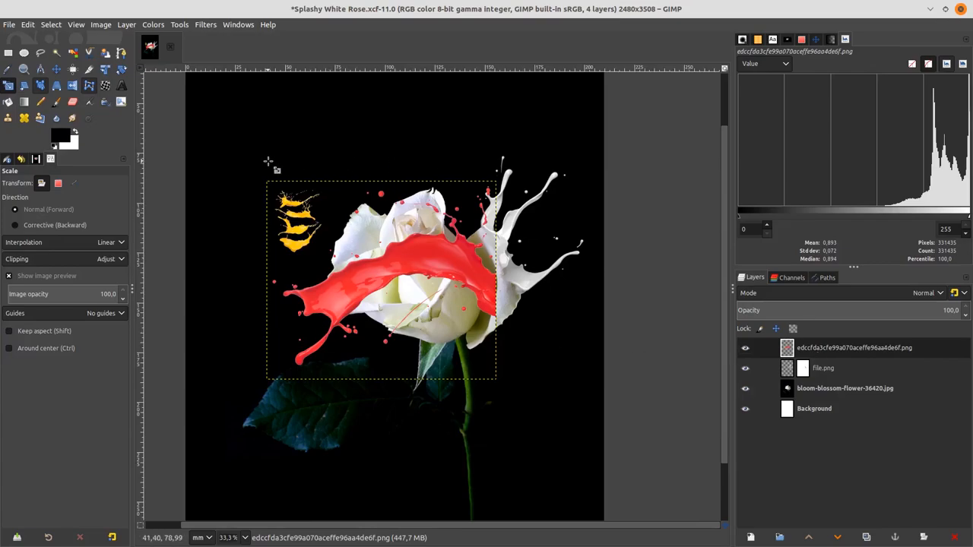
pyautogui.moveTo(435, 409)
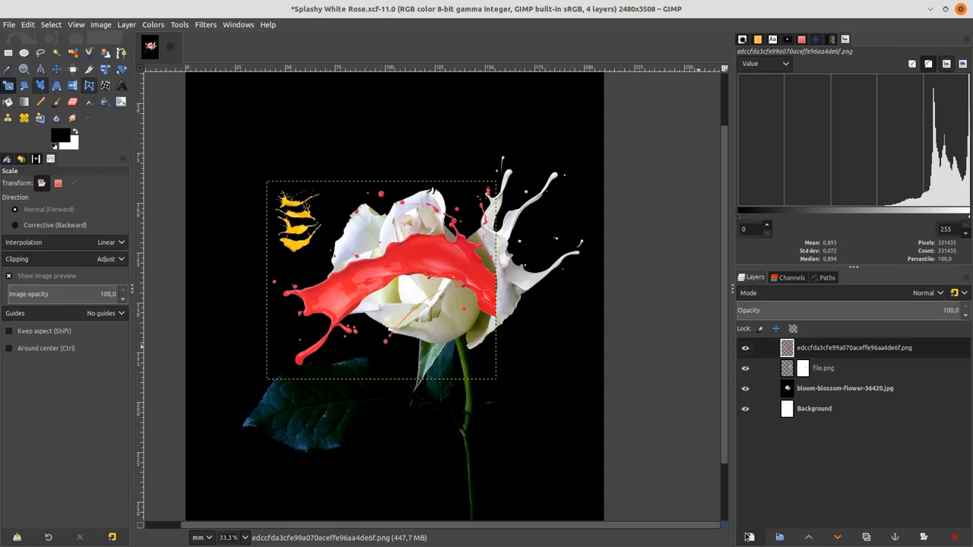
pyautogui.click(750, 538)
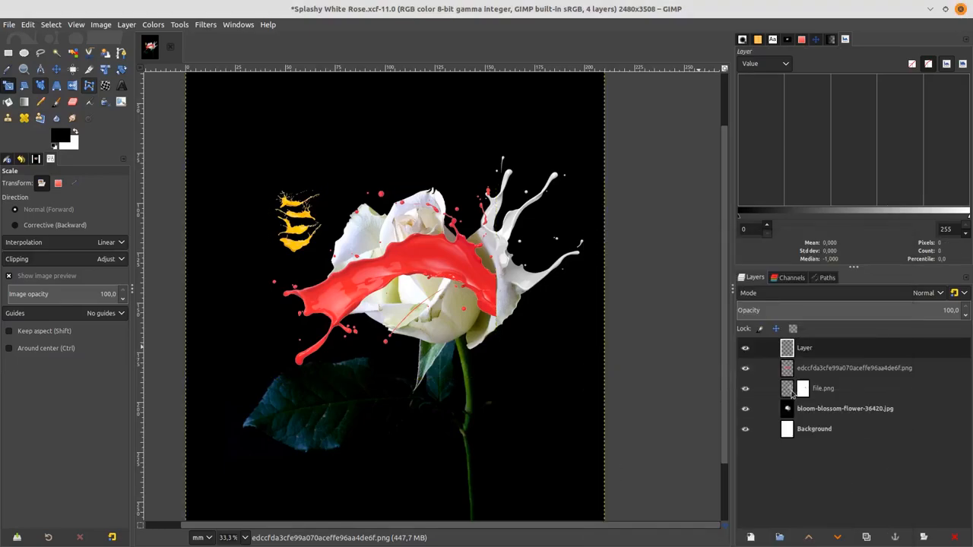
# Step: Paint white over the splash, blend it in LCh Chroma mode and merge it down into the splash
pyautogui.click(39, 87)
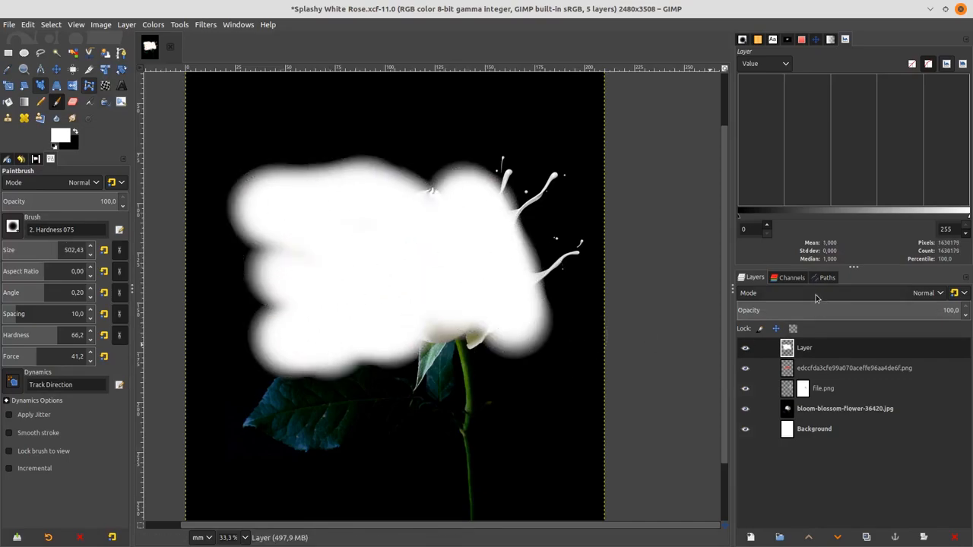
pyautogui.click(927, 292)
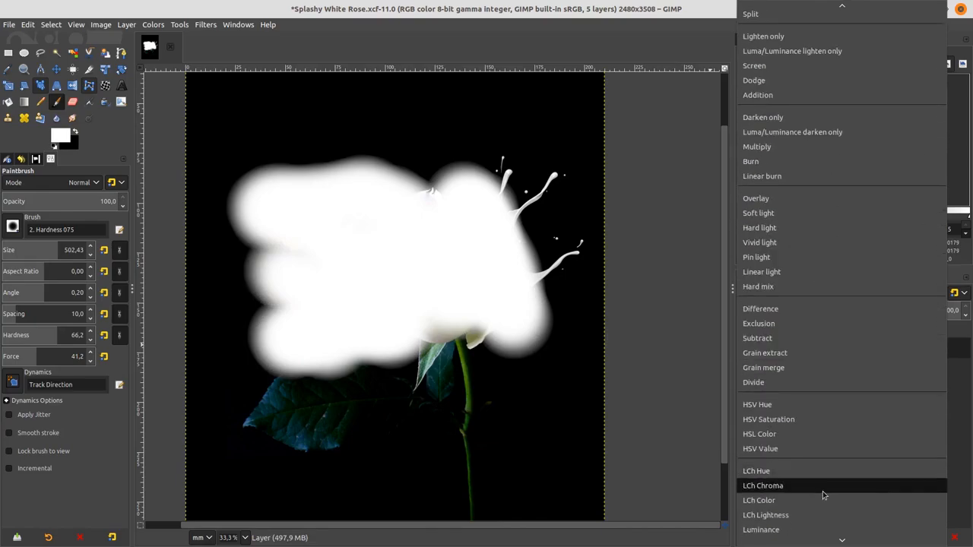
pyautogui.click(759, 500)
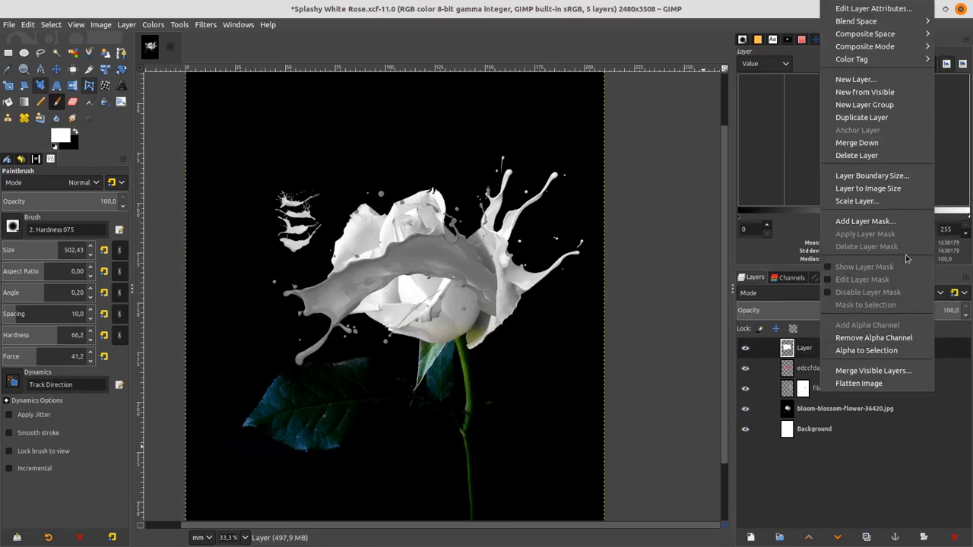
pyautogui.moveTo(857, 143)
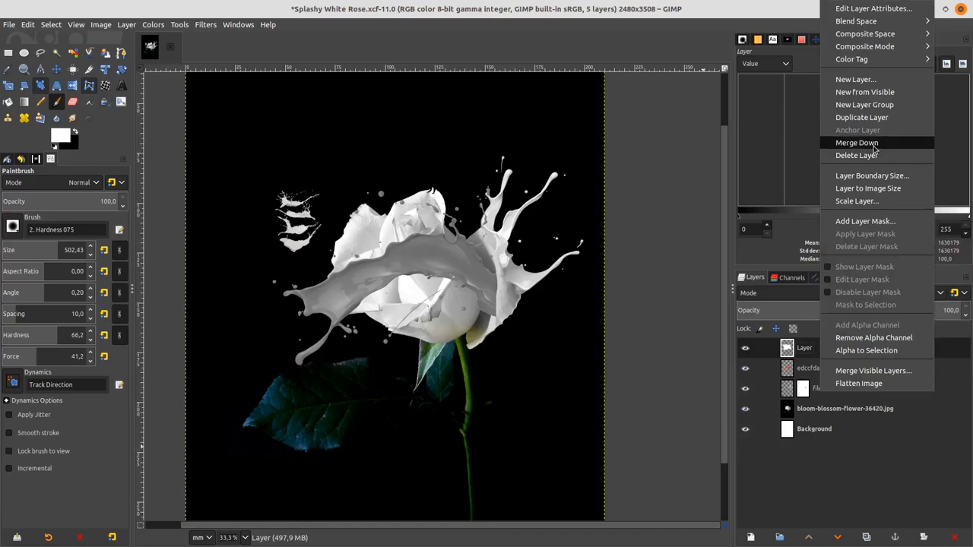
pyautogui.click(858, 143)
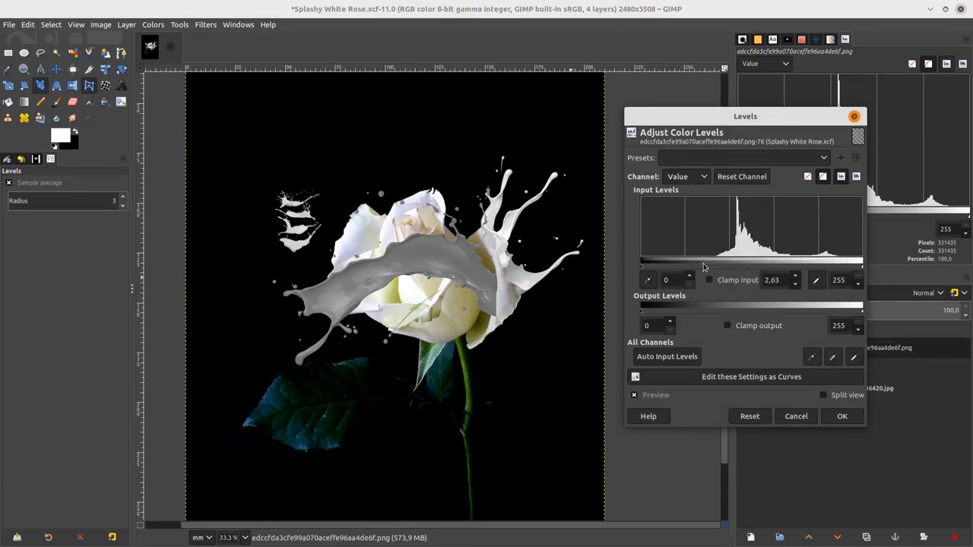
# Step: Adjust Levels to brighten midtones and raise the black input to 49 for a milky white splash
pyautogui.moveTo(649, 267); pyautogui.dragTo(662, 268)
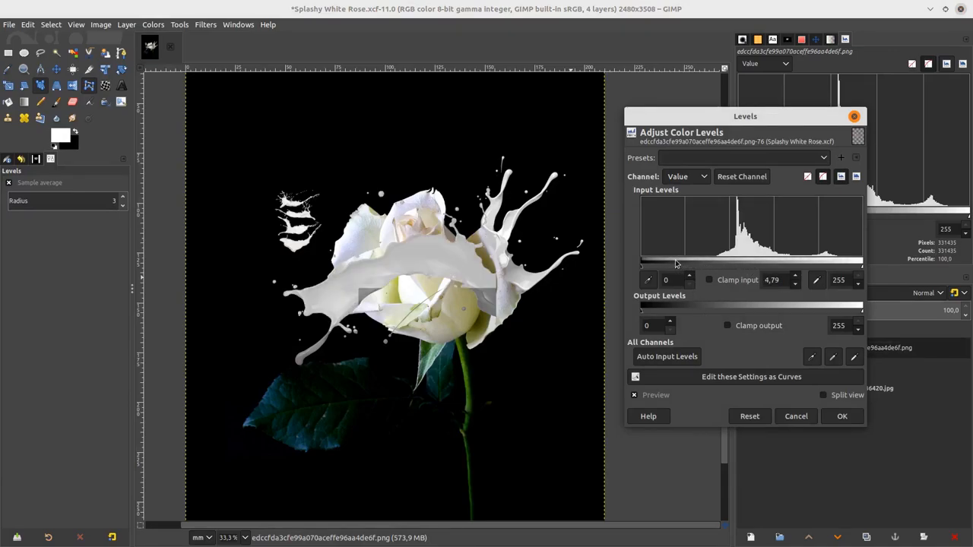
pyautogui.moveTo(641, 267); pyautogui.dragTo(667, 268)
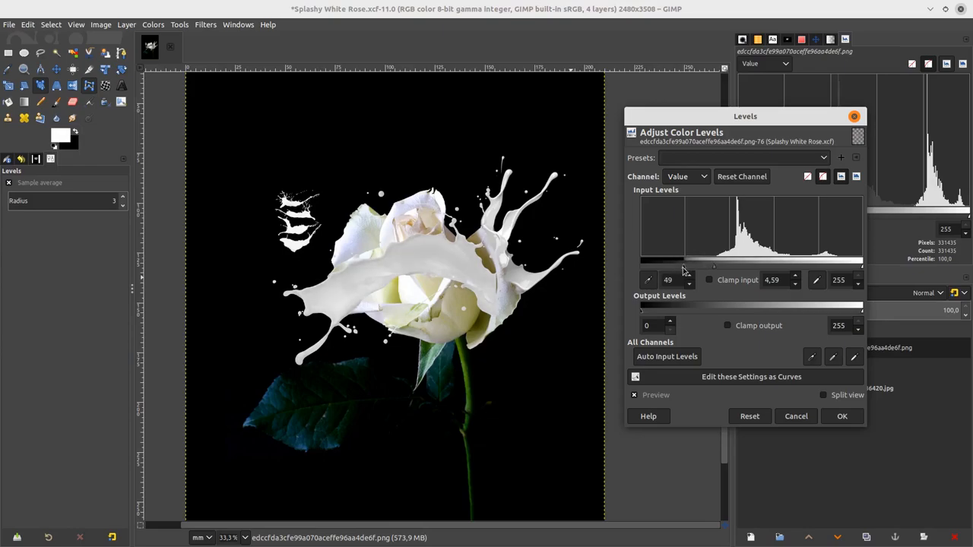
pyautogui.click(842, 416)
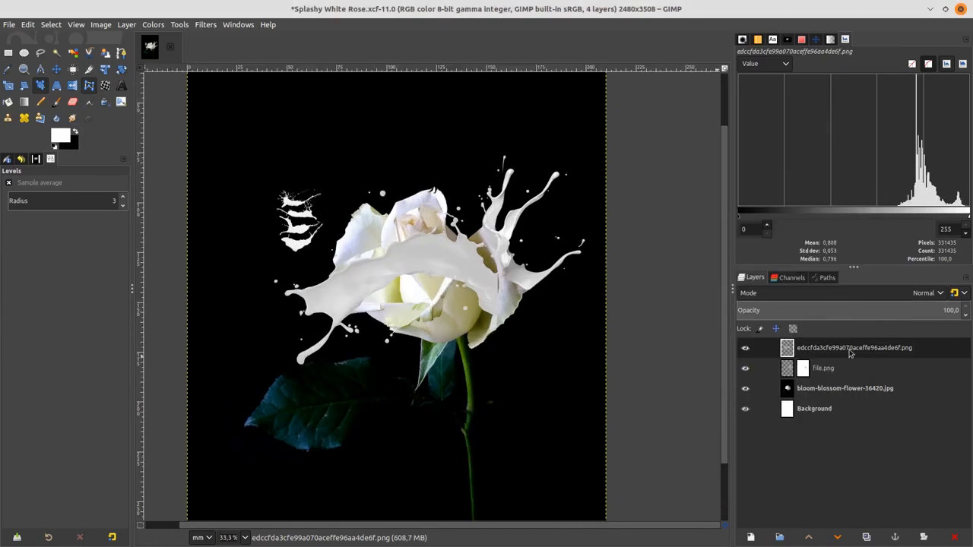
pyautogui.moveTo(894, 224)
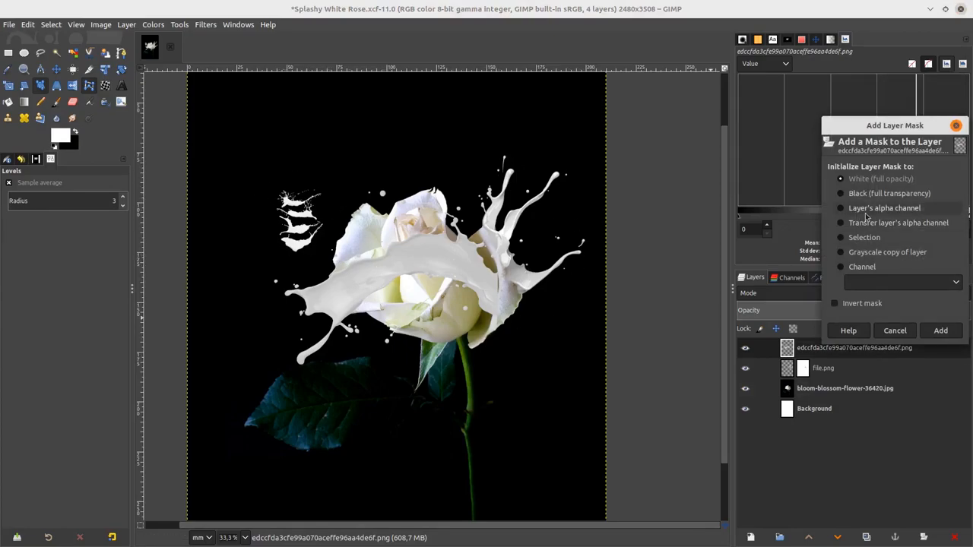
# Step: Add a white full-opacity layer mask to the second splash layer
pyautogui.click(940, 330)
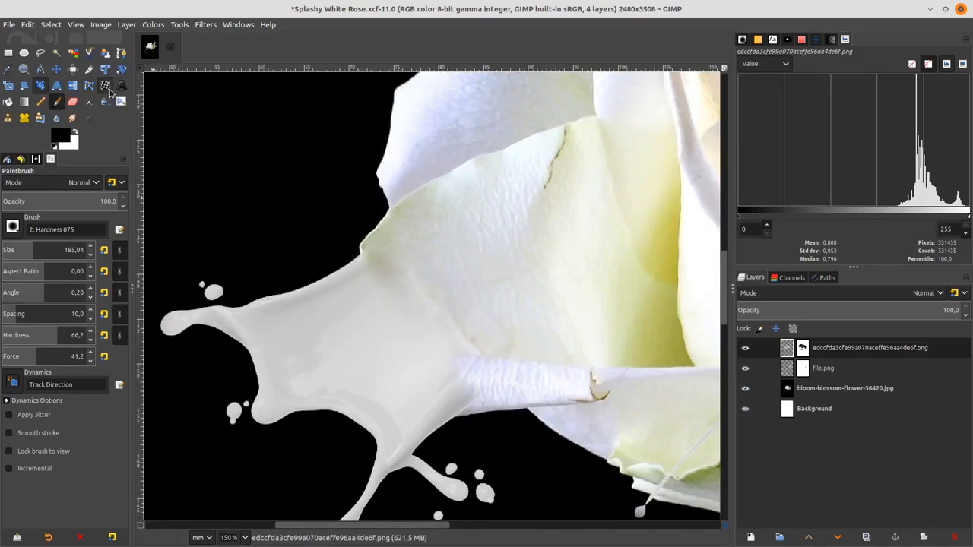
# Step: Warp the second splash's upper edge toward the rose petal
pyautogui.click(106, 85)
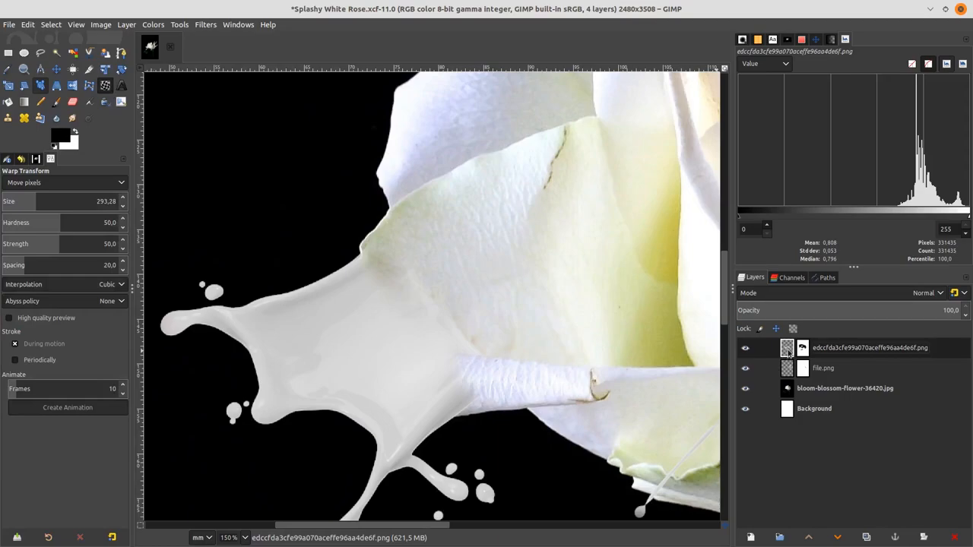
pyautogui.moveTo(380, 266)
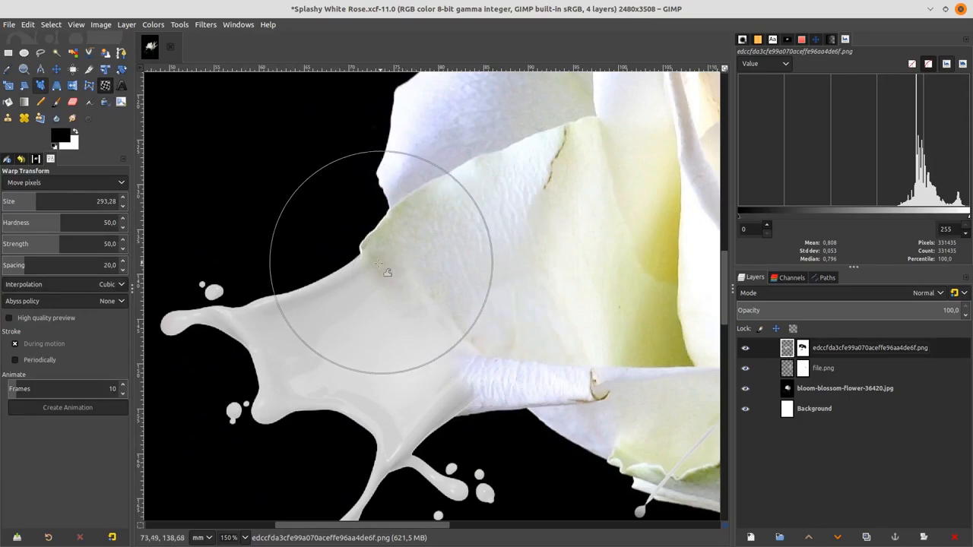
pyautogui.moveTo(380, 271); pyautogui.dragTo(362, 256)
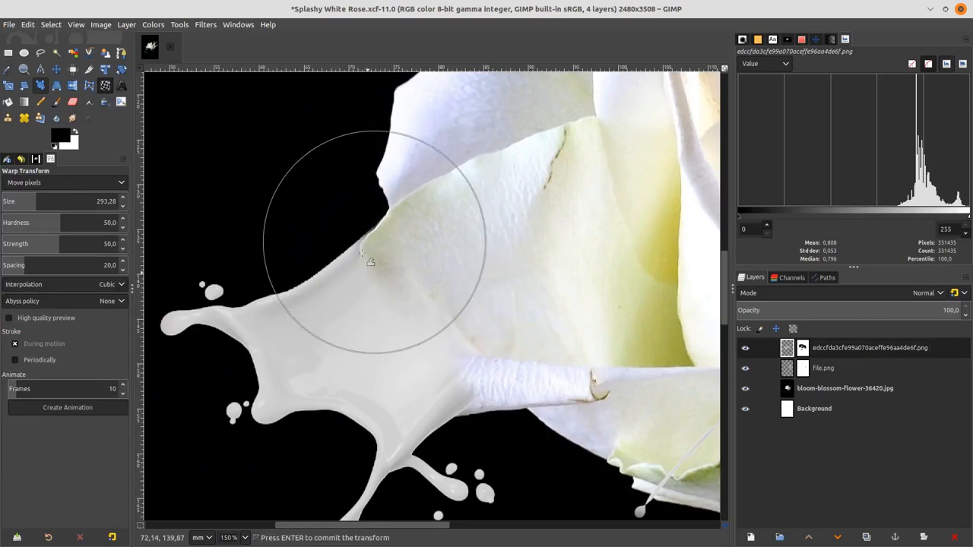